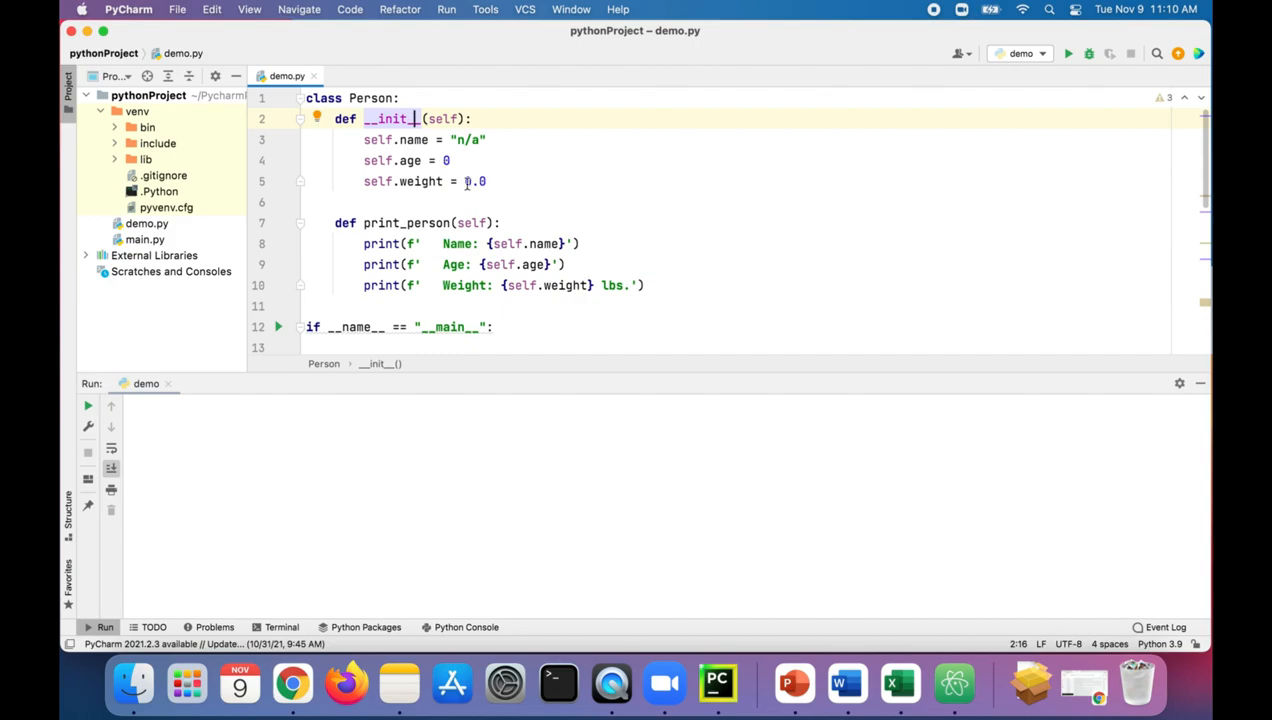
Select the old person1 test lines in the __main__ block for deletion.
double_click(410, 160)
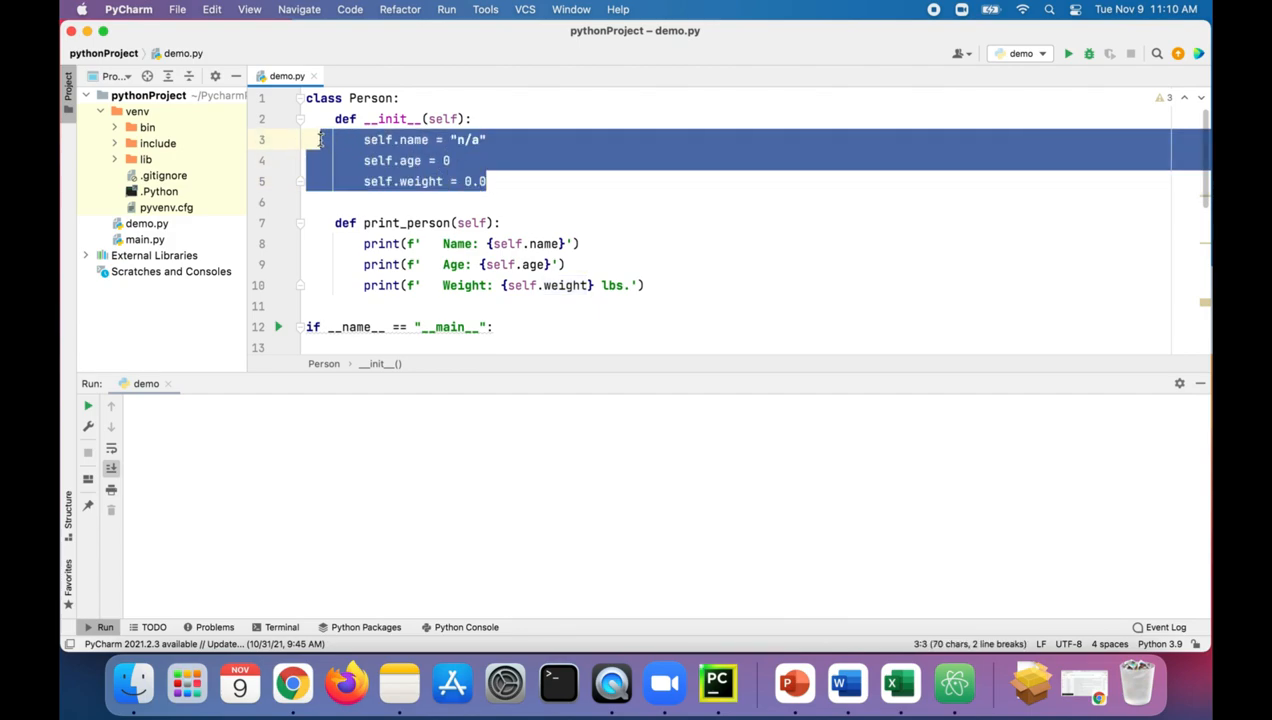
scroll("down", 3)
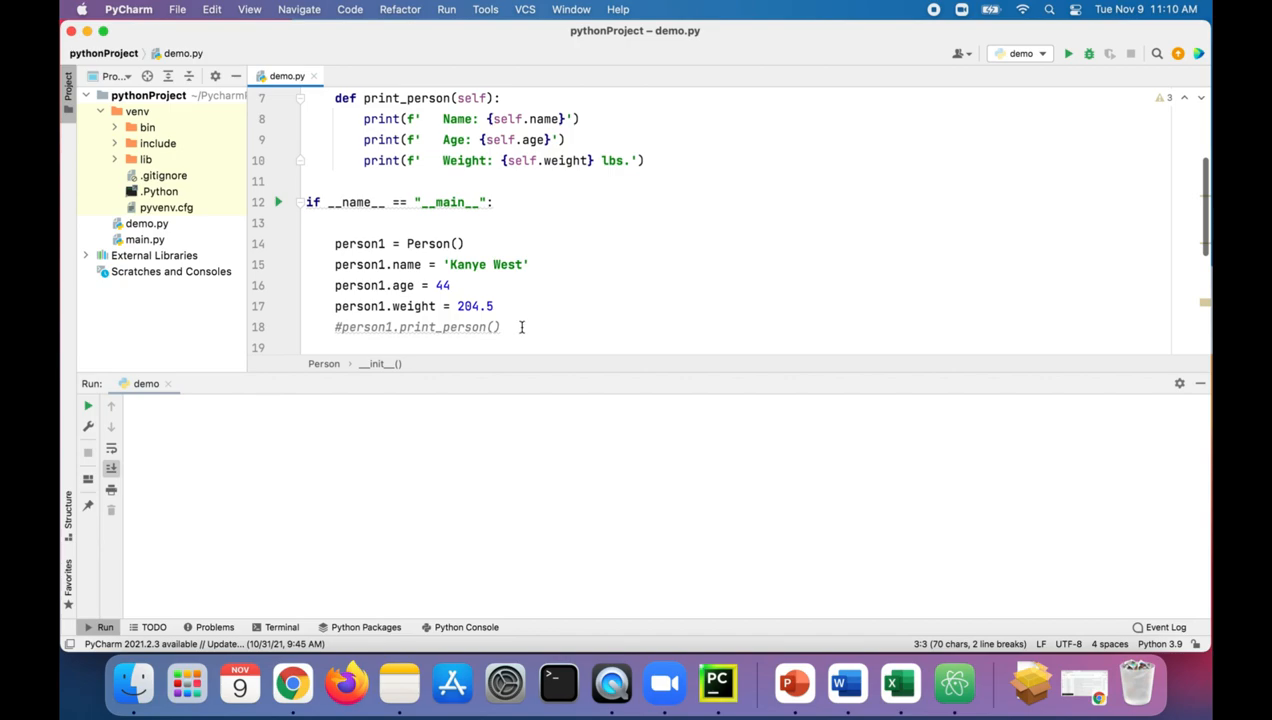
left_click_drag(334, 244, 500, 328)
type("person")
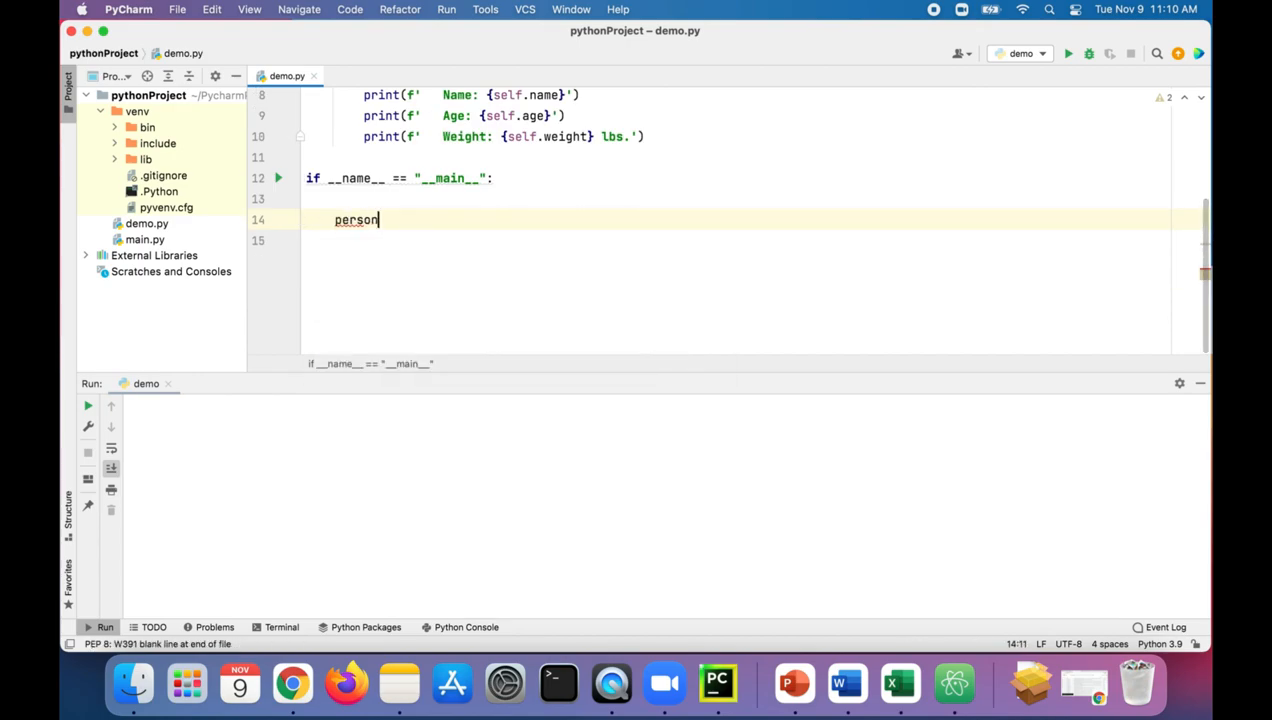
Add person1 = Person() and person1.print_person(), then run to show n/a, 0, 0.0 lbs.
type("1 = P")
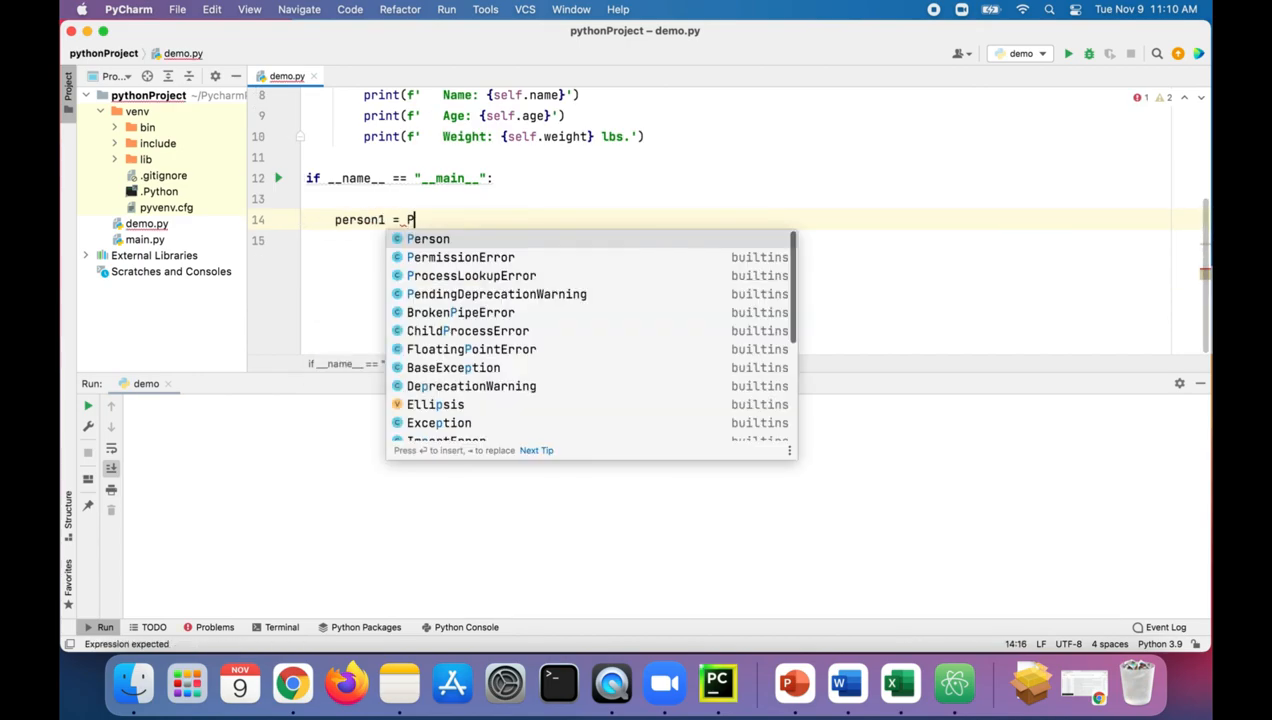
key("enter")
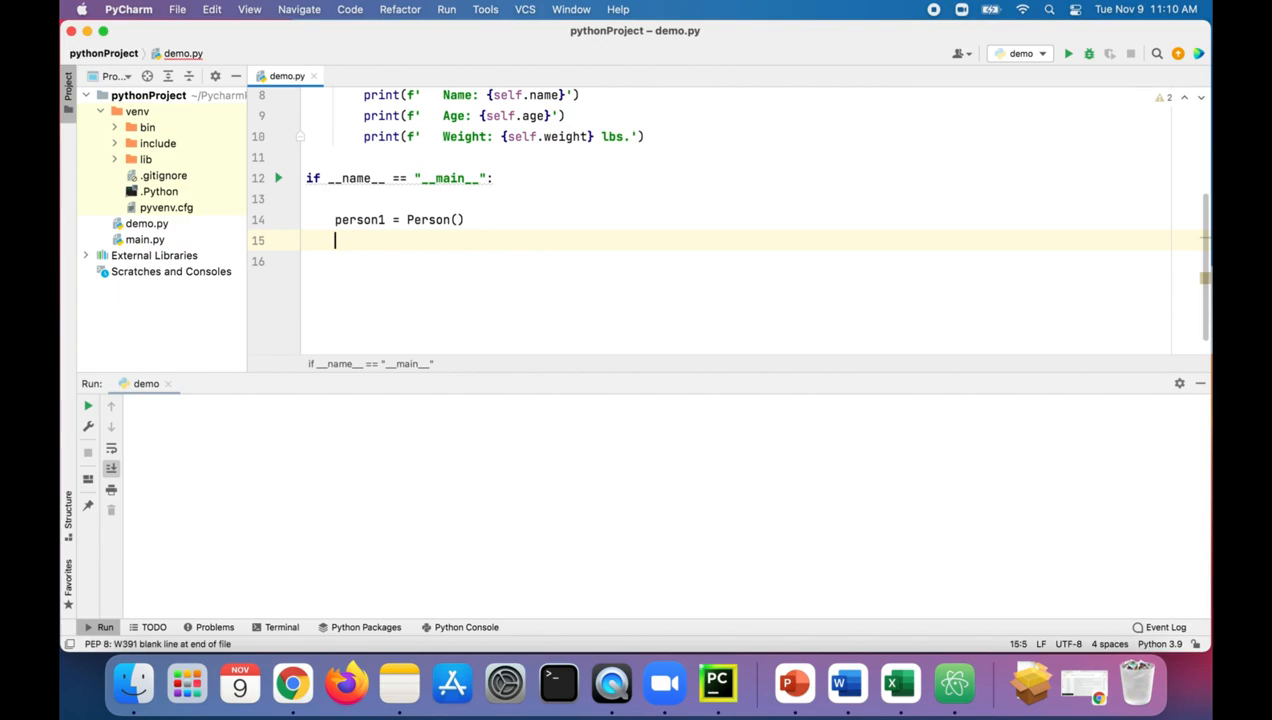
type("person")
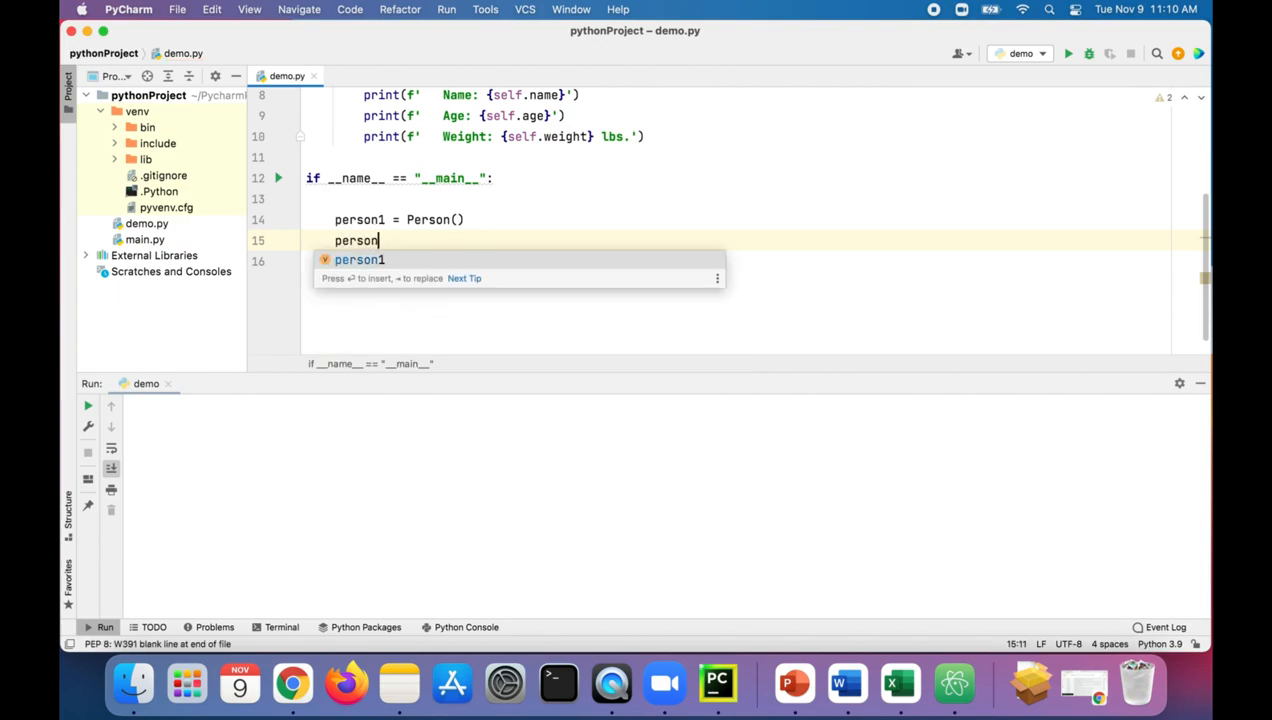
type("1.print_person()")
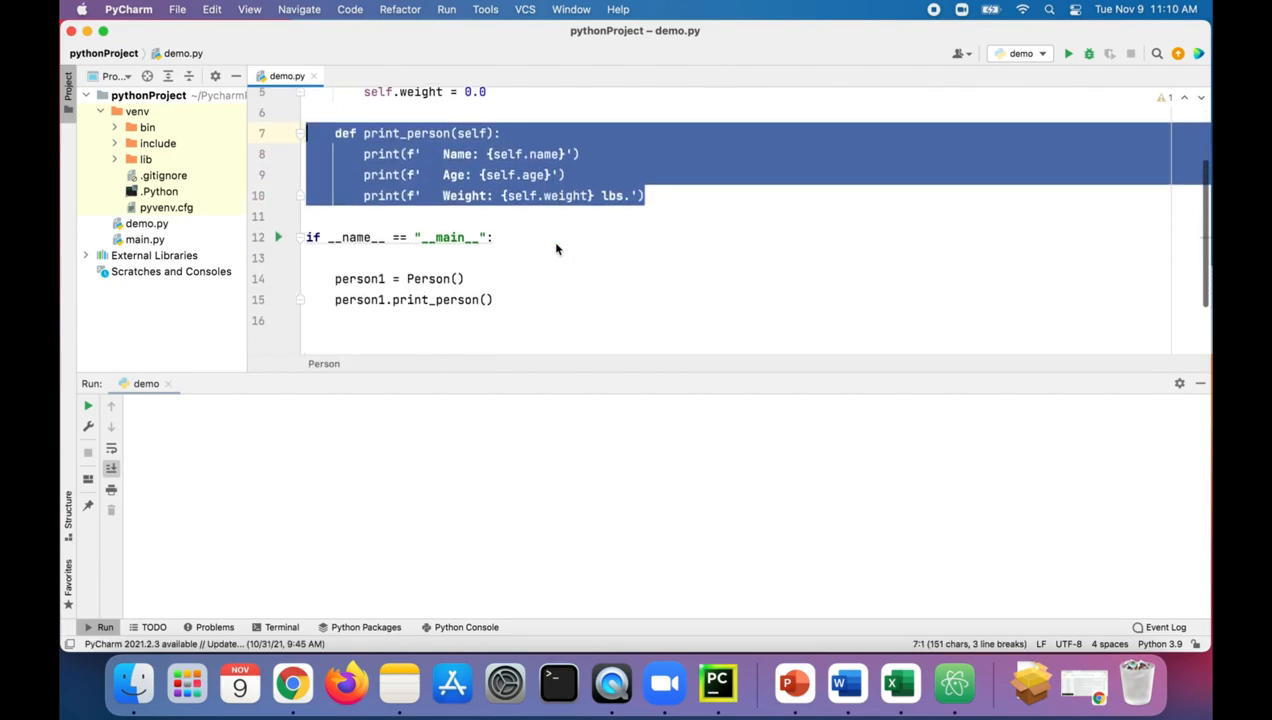
mouse_move(888, 130)
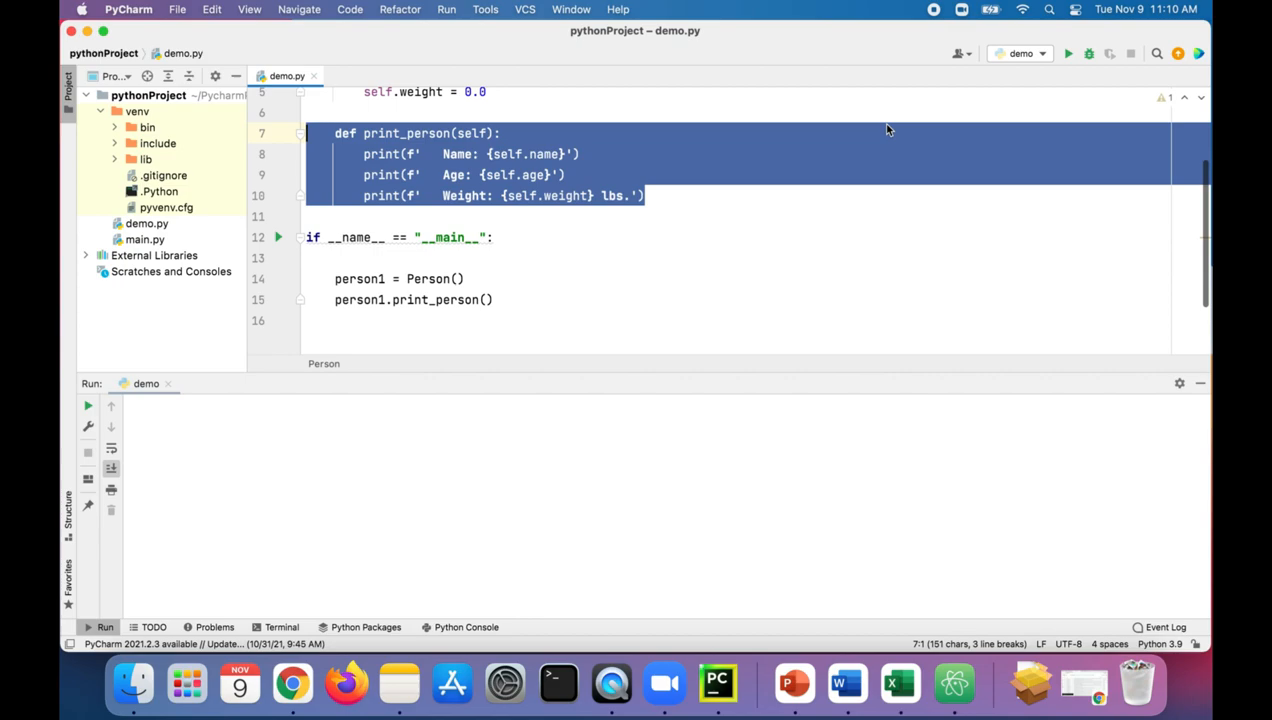
left_click(1068, 54)
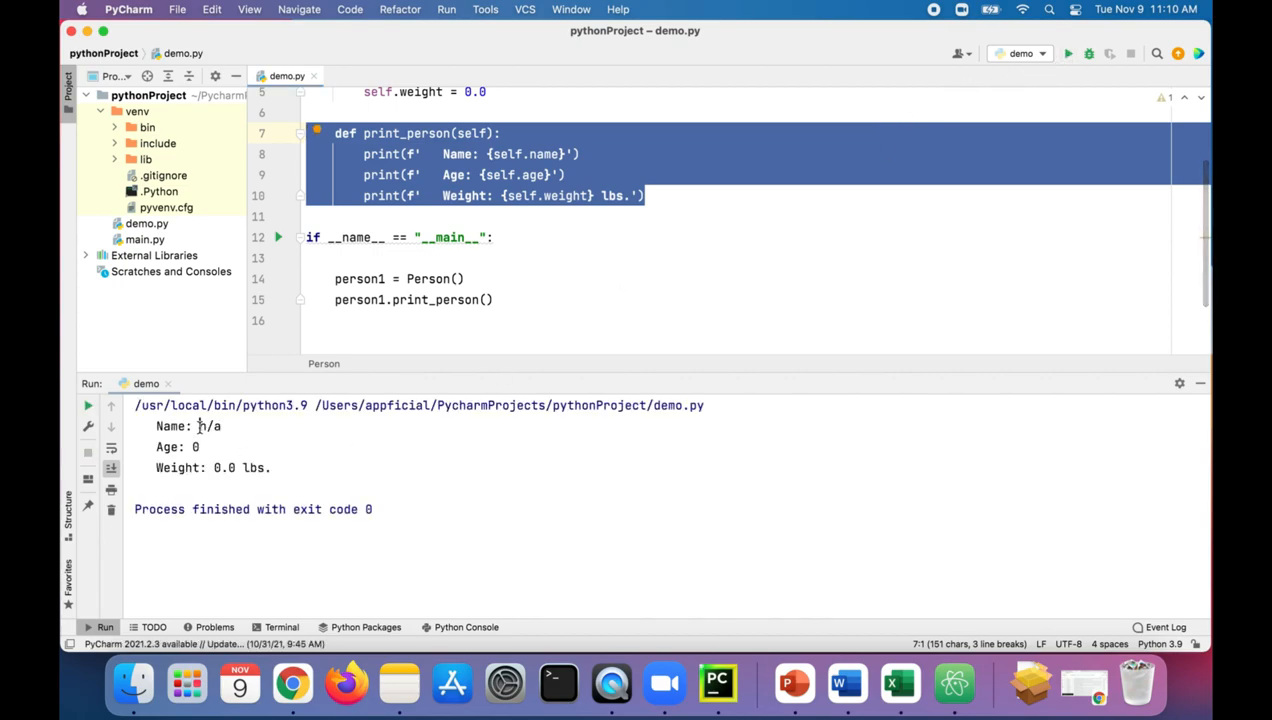
left_click_drag(176, 448, 270, 468)
type("person1")
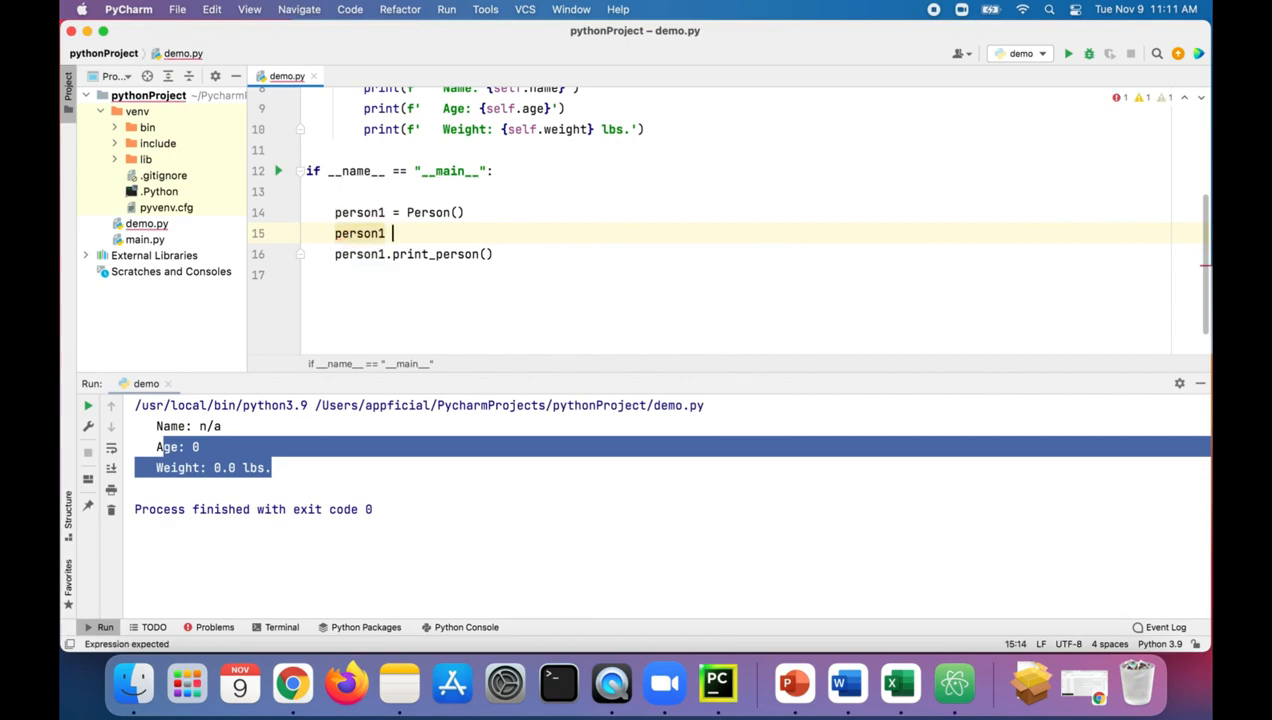
Assign person1.name "Kanye West" and weight 205.6, then rerun to show the new values.
type(".name = \"\"")
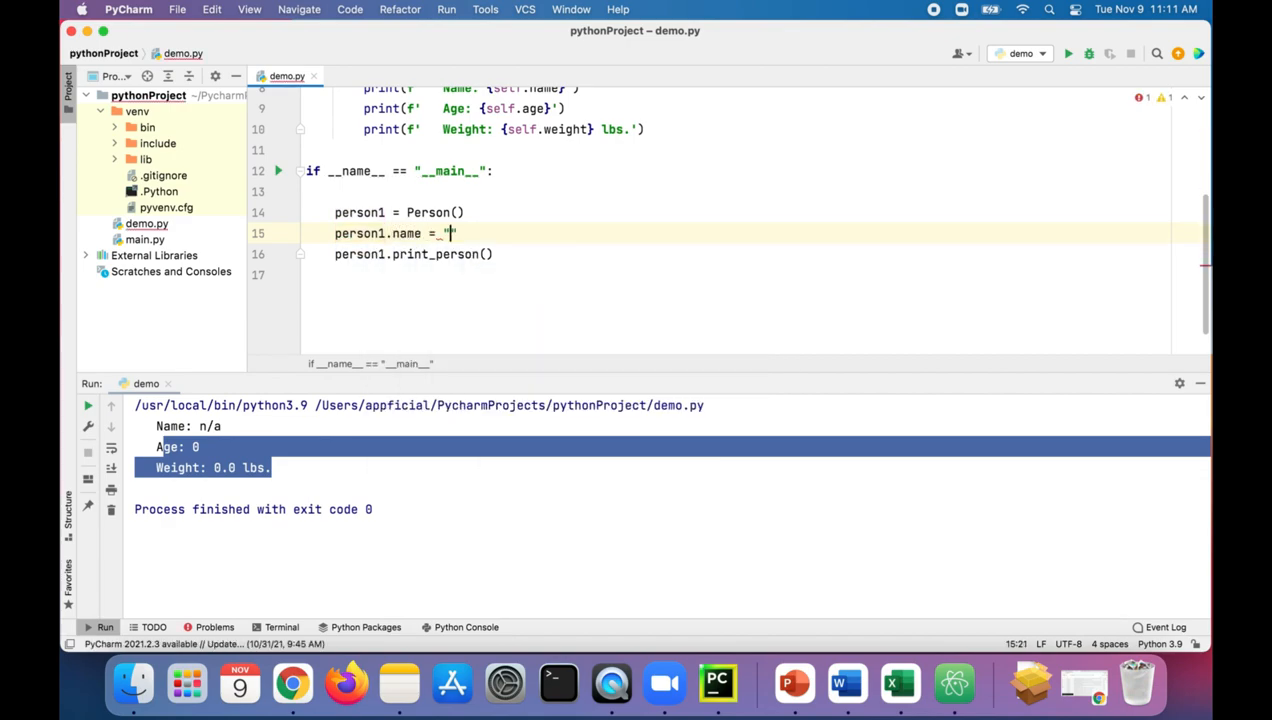
type("Kanye West'")
type("person1.")
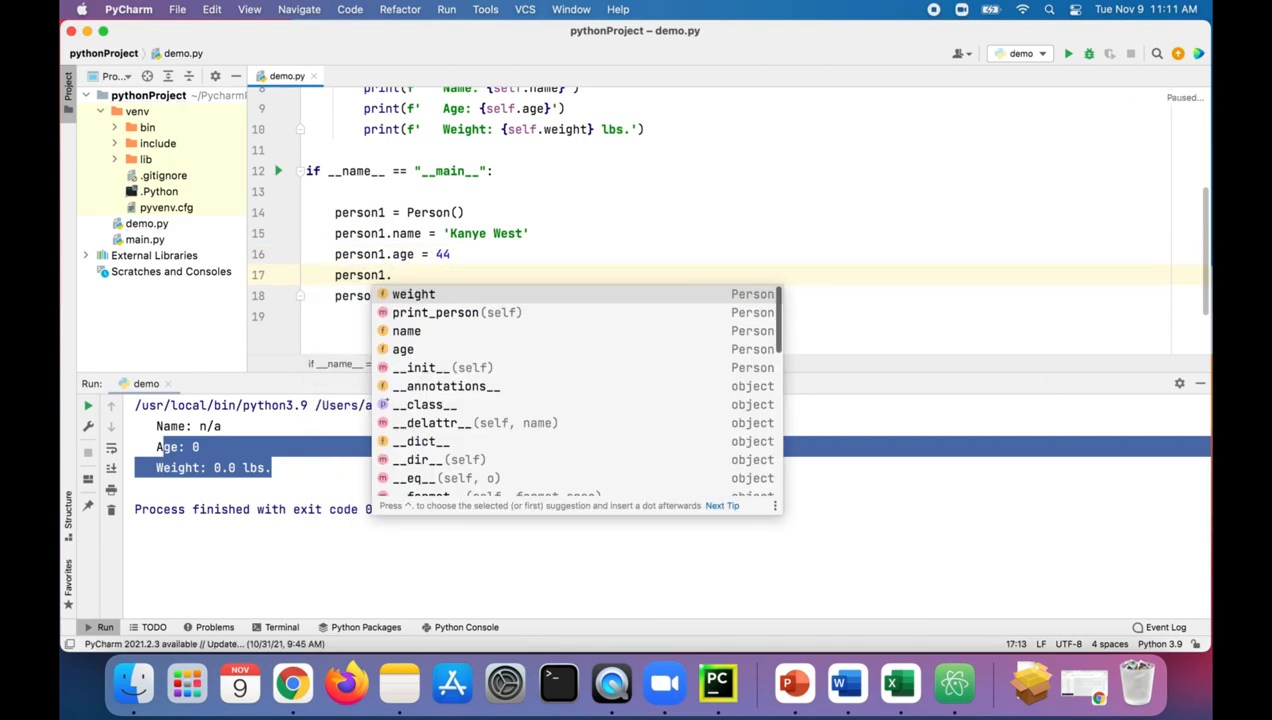
type("weight =")
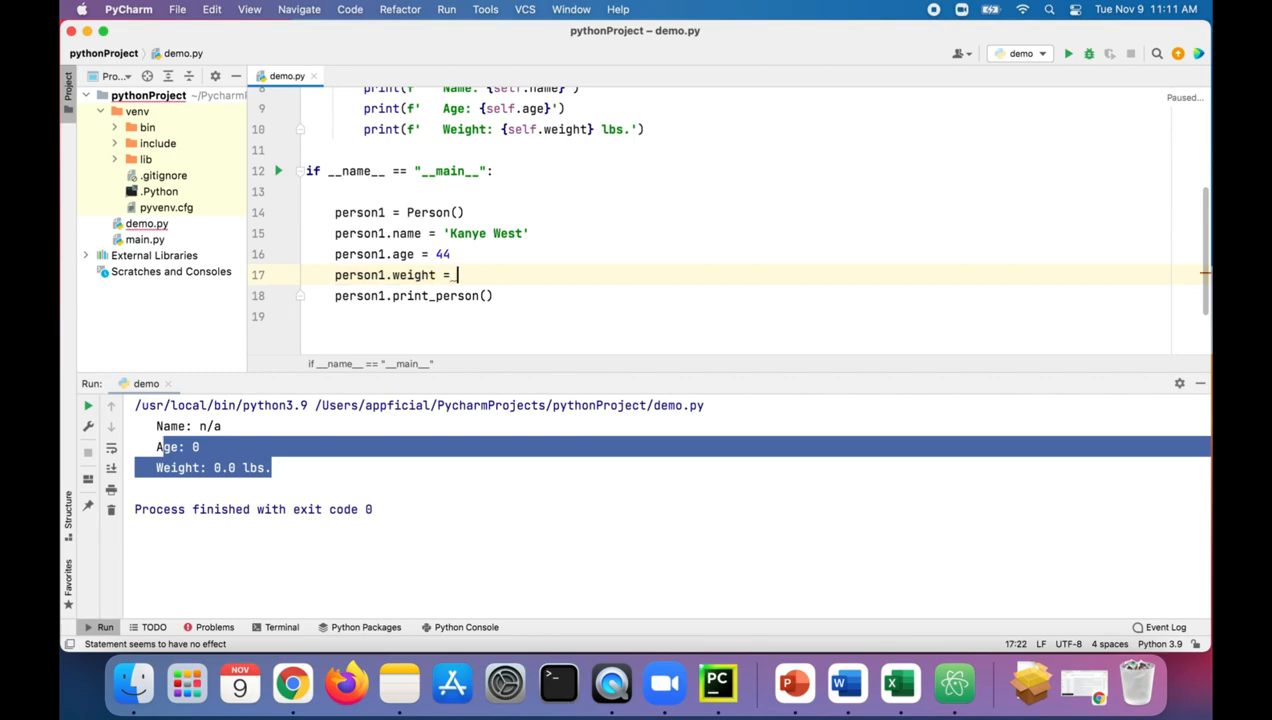
type("205.6")
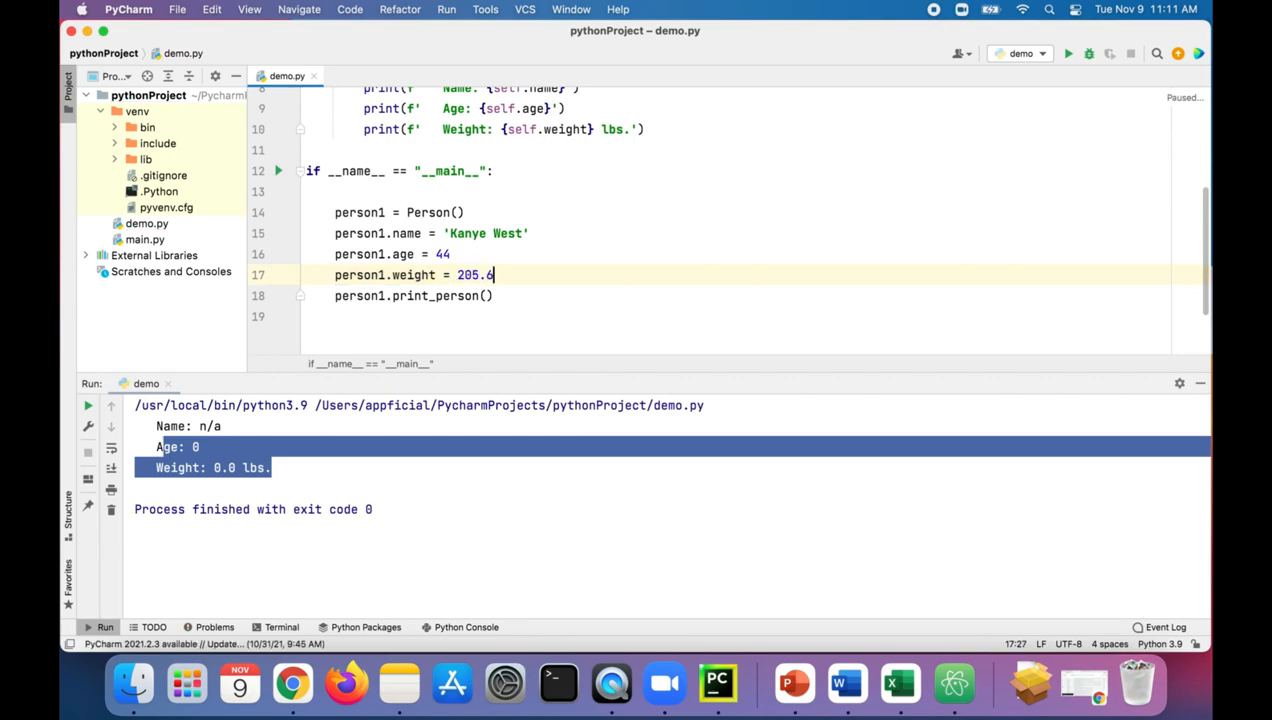
left_click(1068, 56)
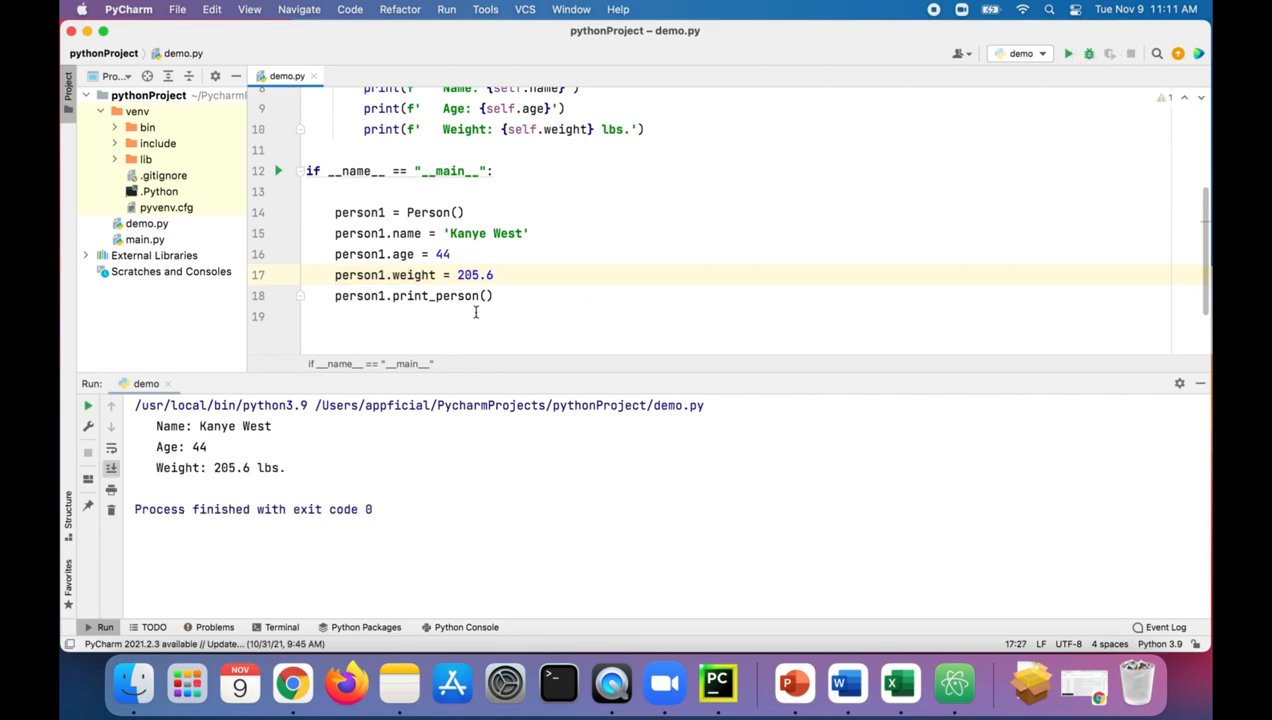
left_click_drag(336, 232, 492, 276)
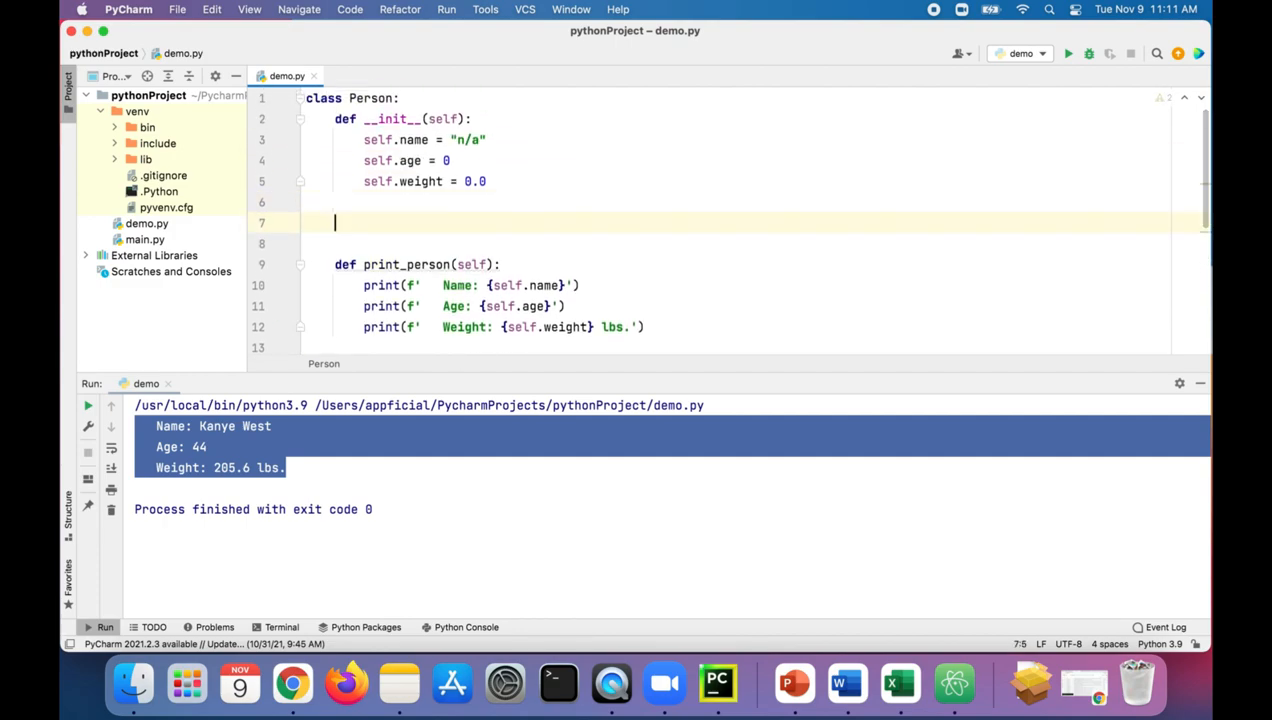
Define an eat(self, food_weight) method on the Person class.
type("def e")
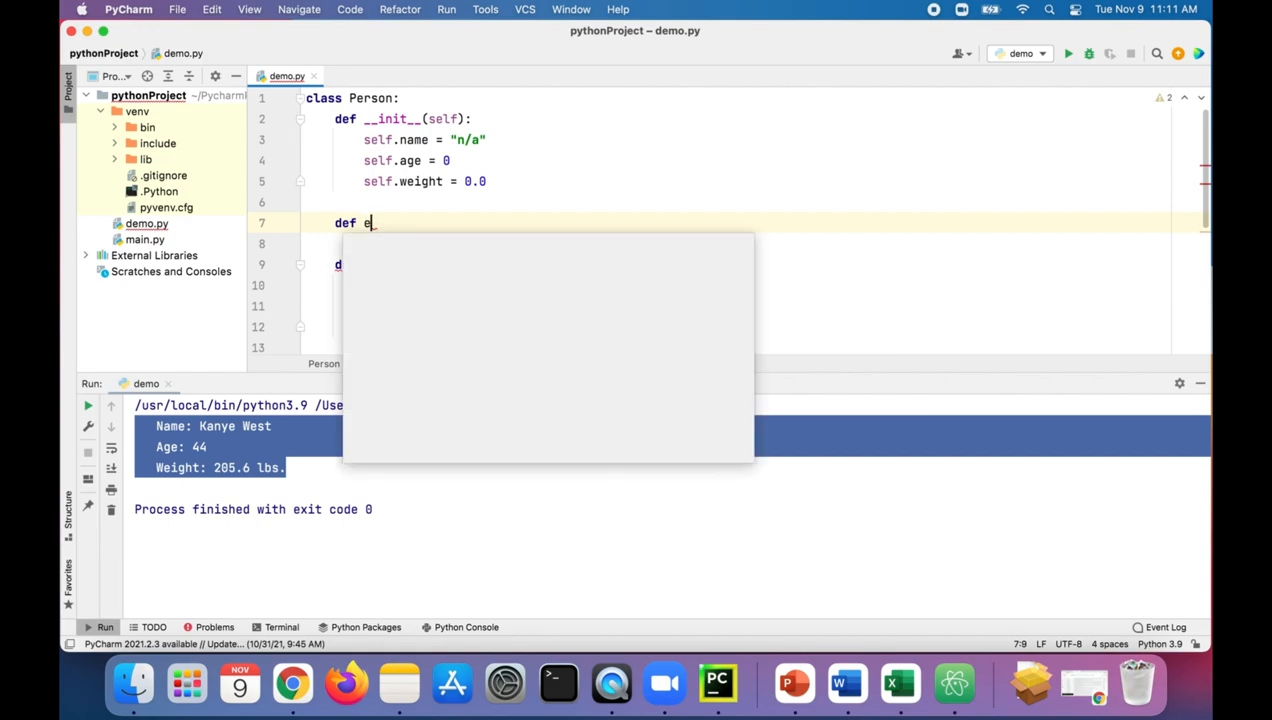
type("at")
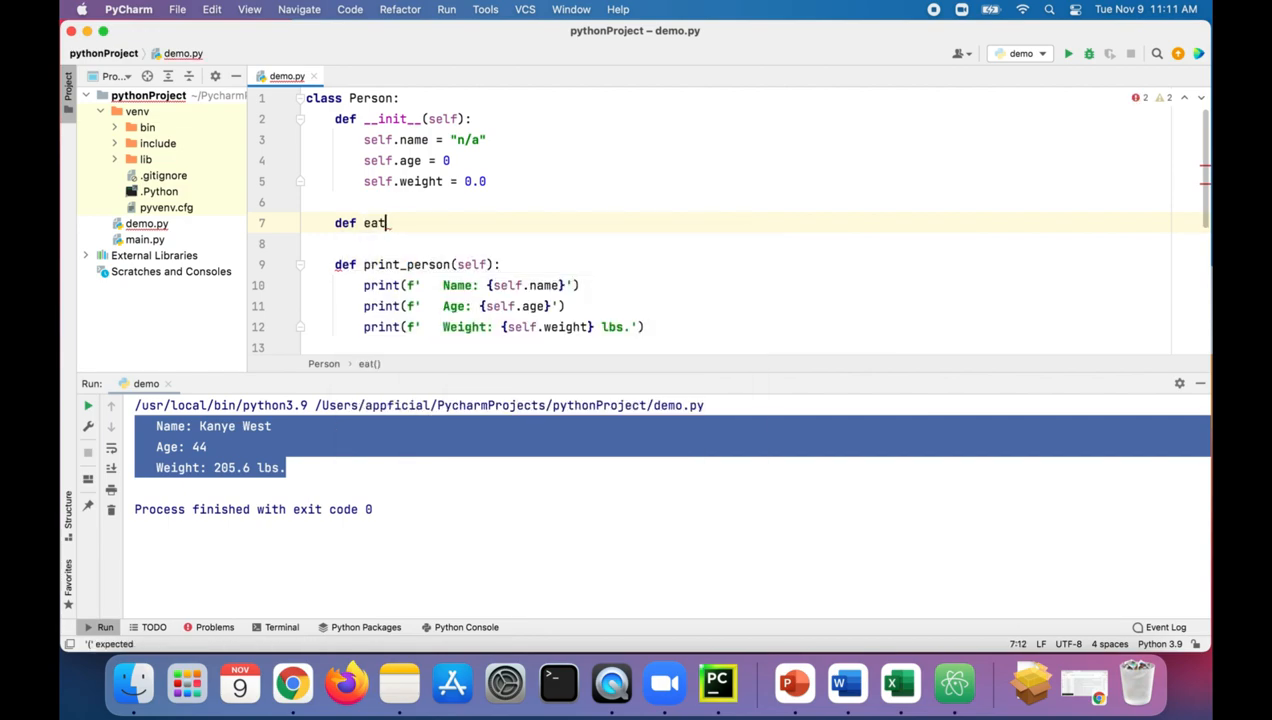
type("(self):")
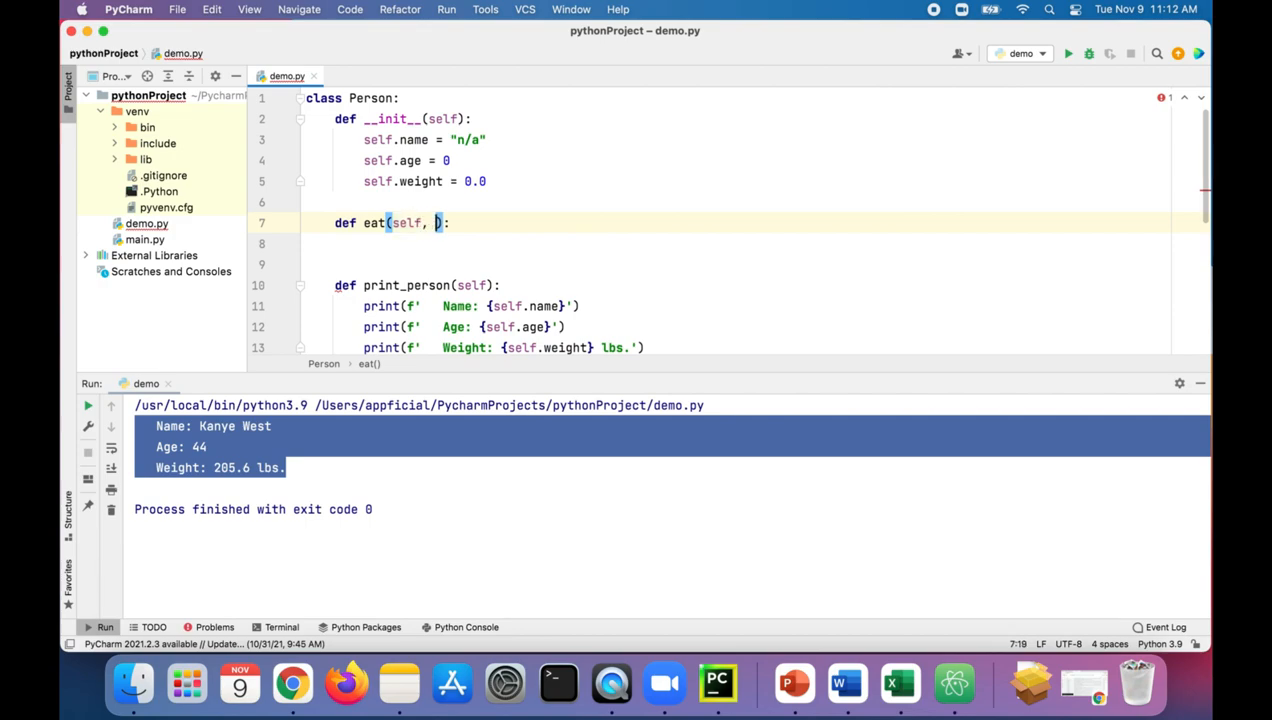
type("food_weight")
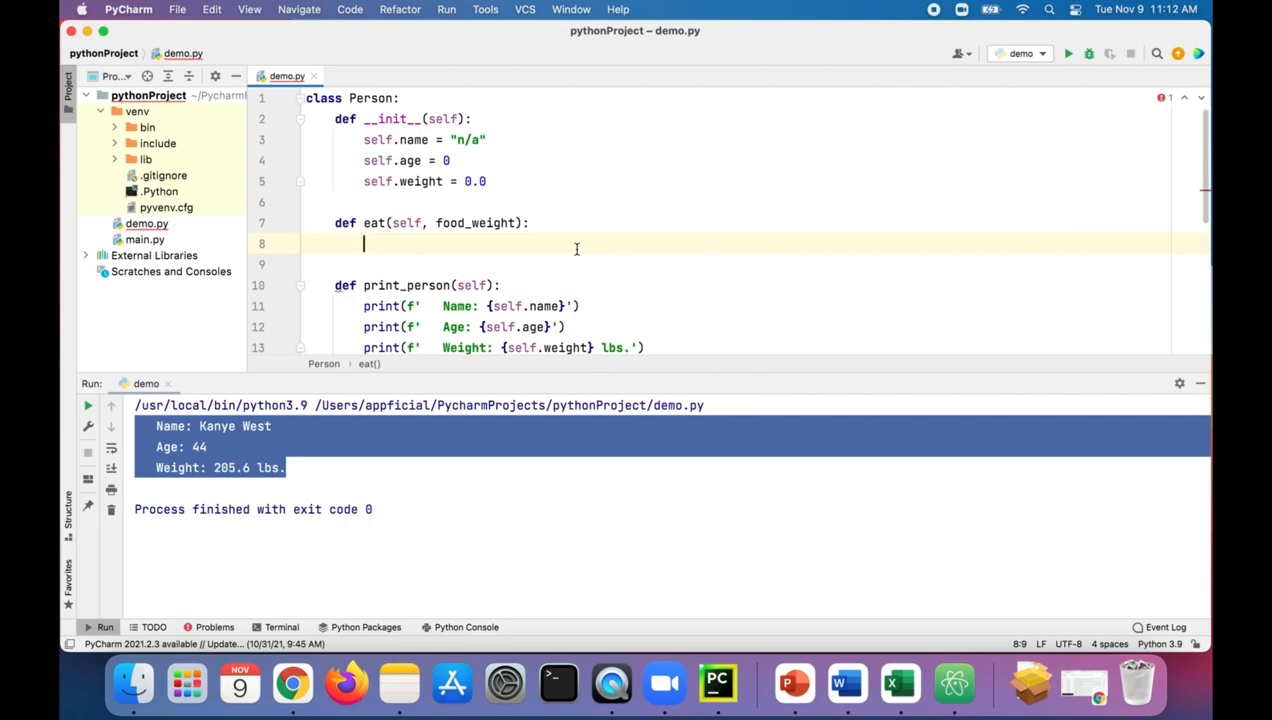
Make eat's body add food_weight with self.weight += food_weight.
type("self")
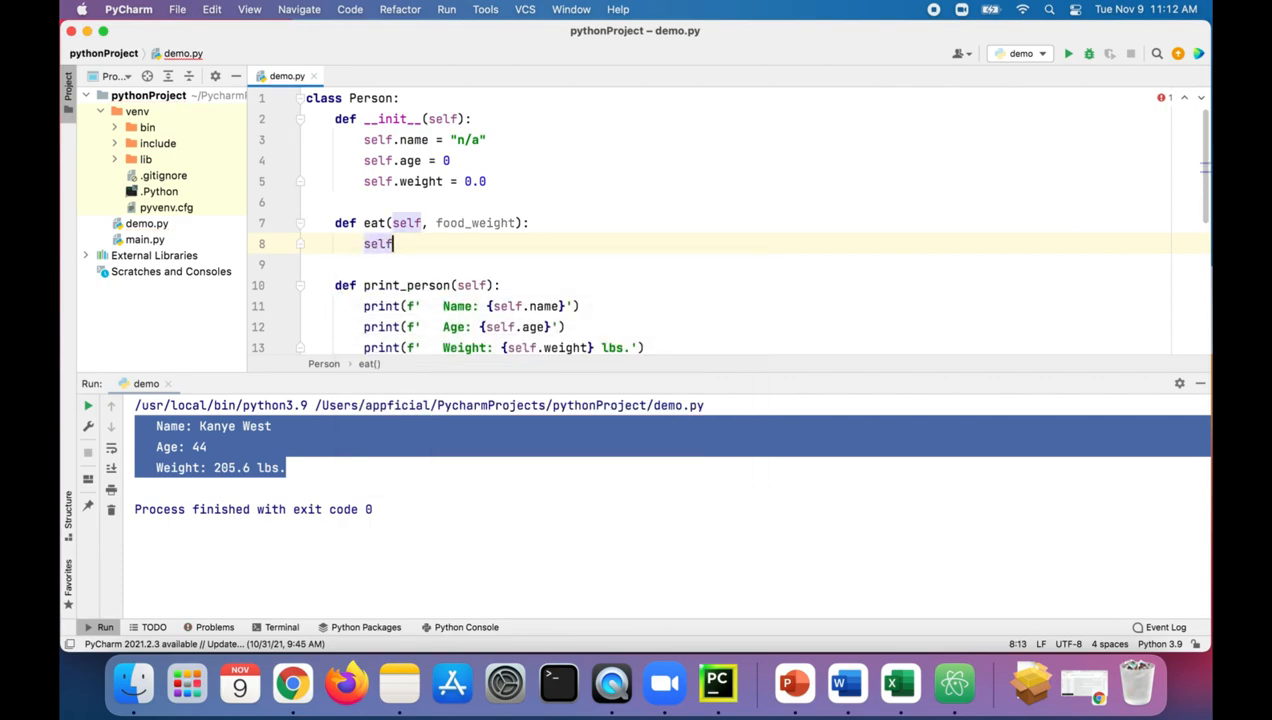
type(".weight")
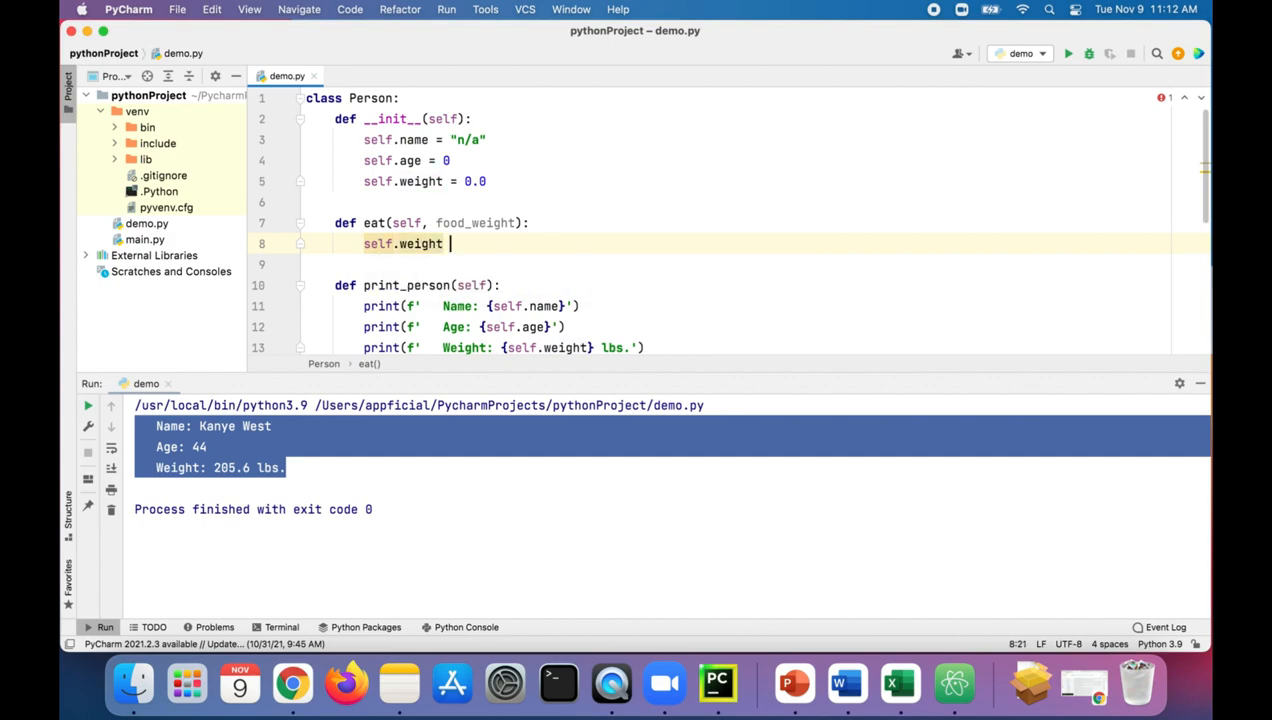
type("+=")
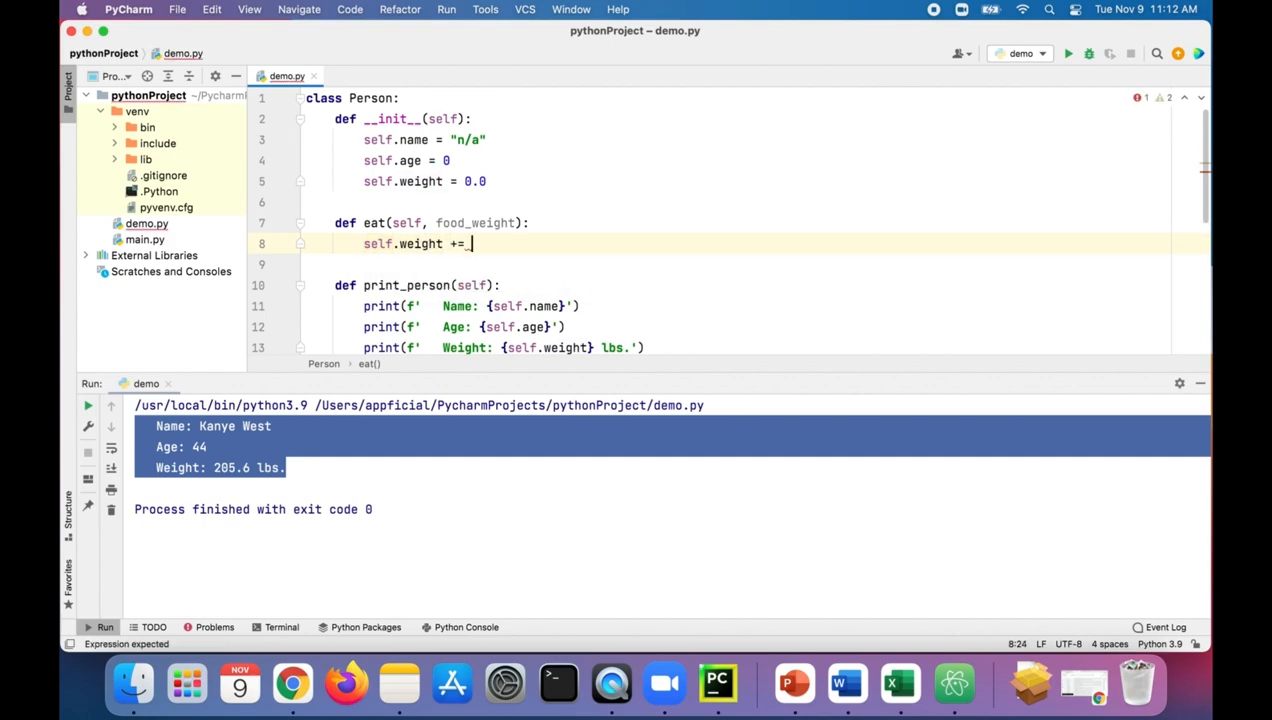
type("food")
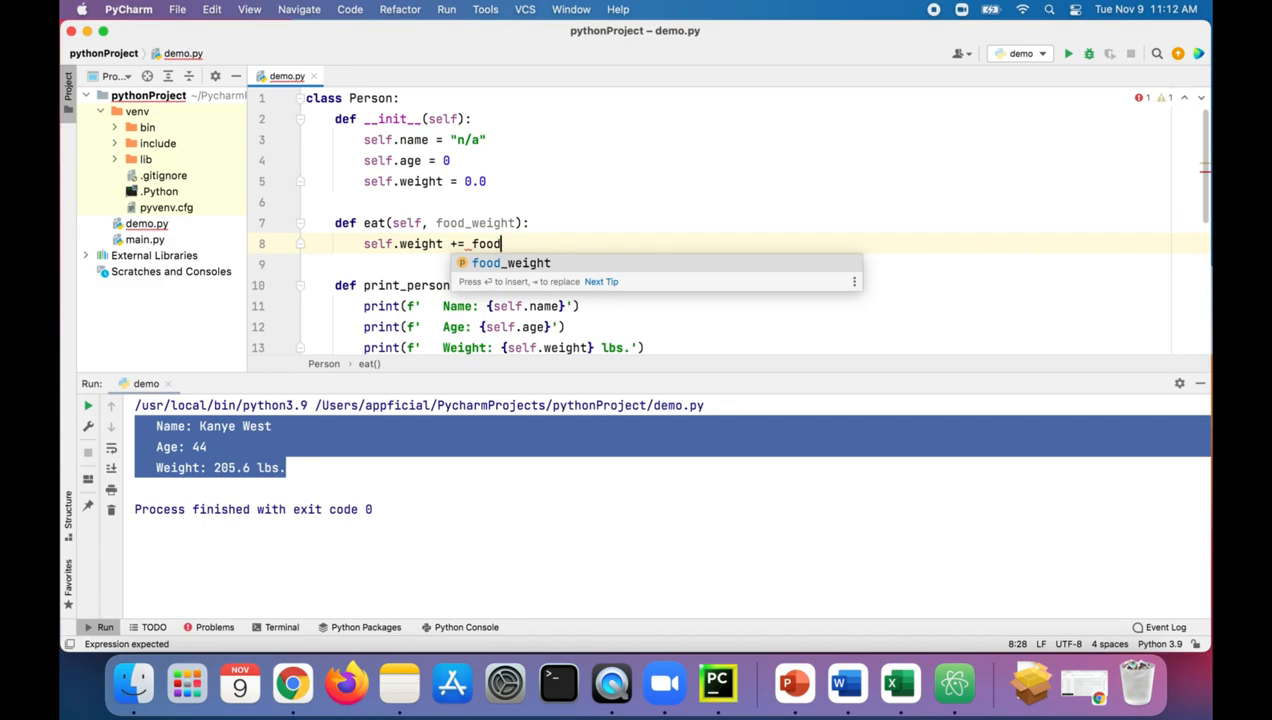
type("_weight")
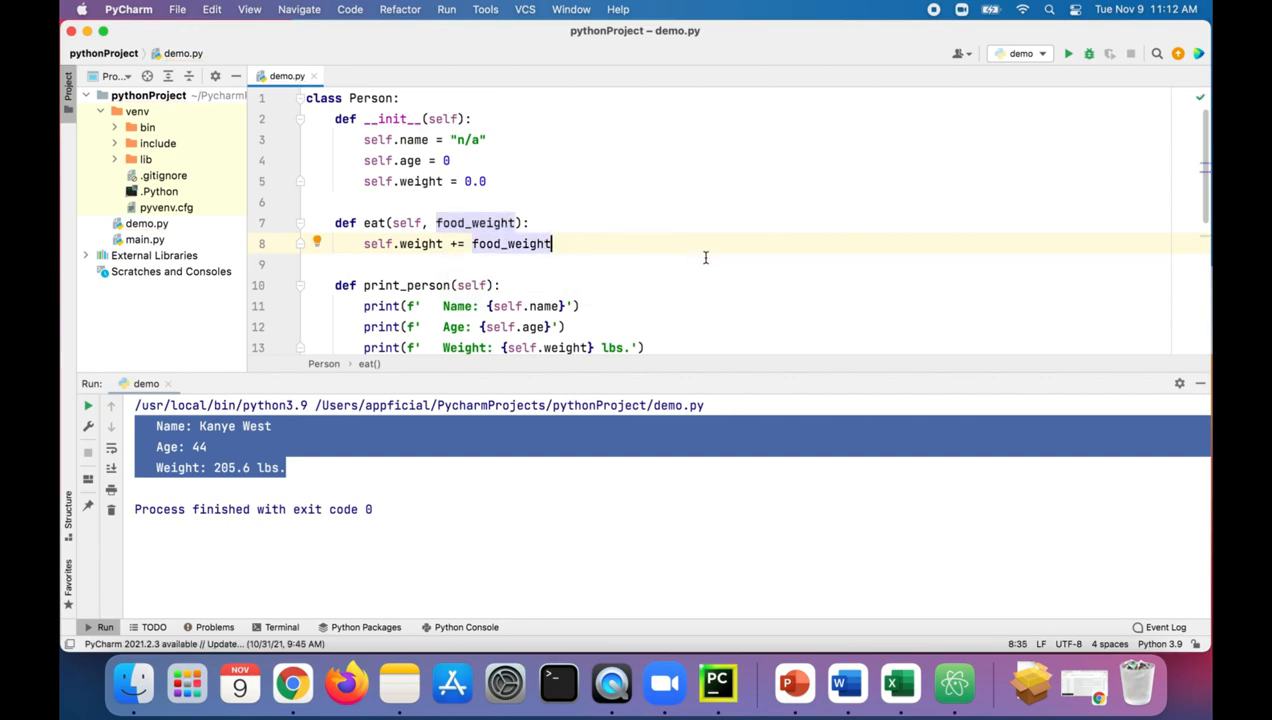
scroll("down", 3)
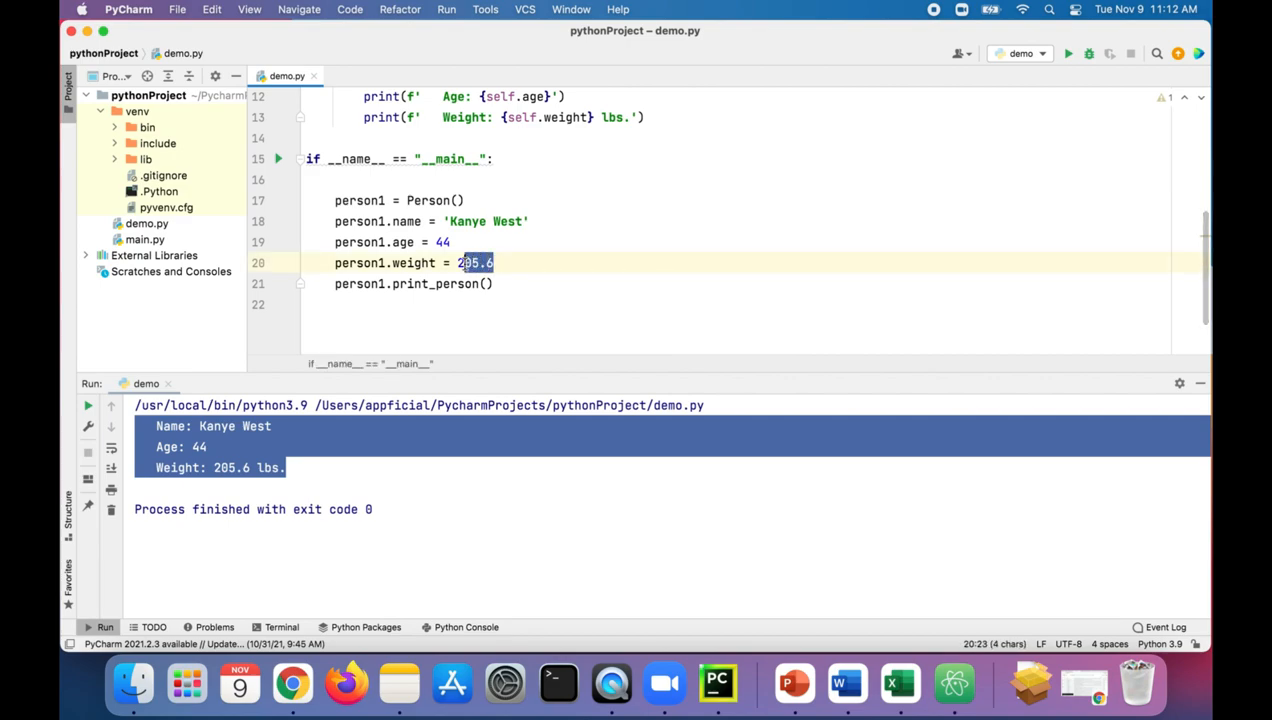
Set person1.weight to 200.00 and call person1.eat(2.4) before printing.
type("200.00")
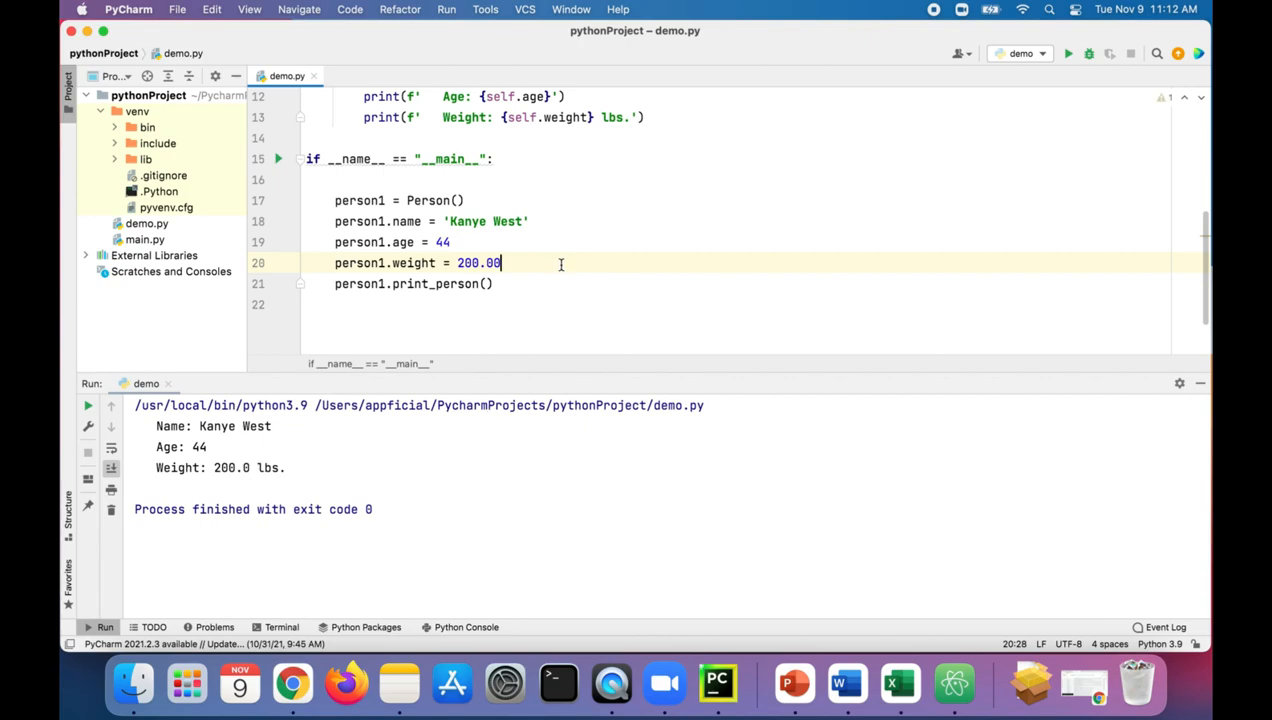
type("person1.eat(")
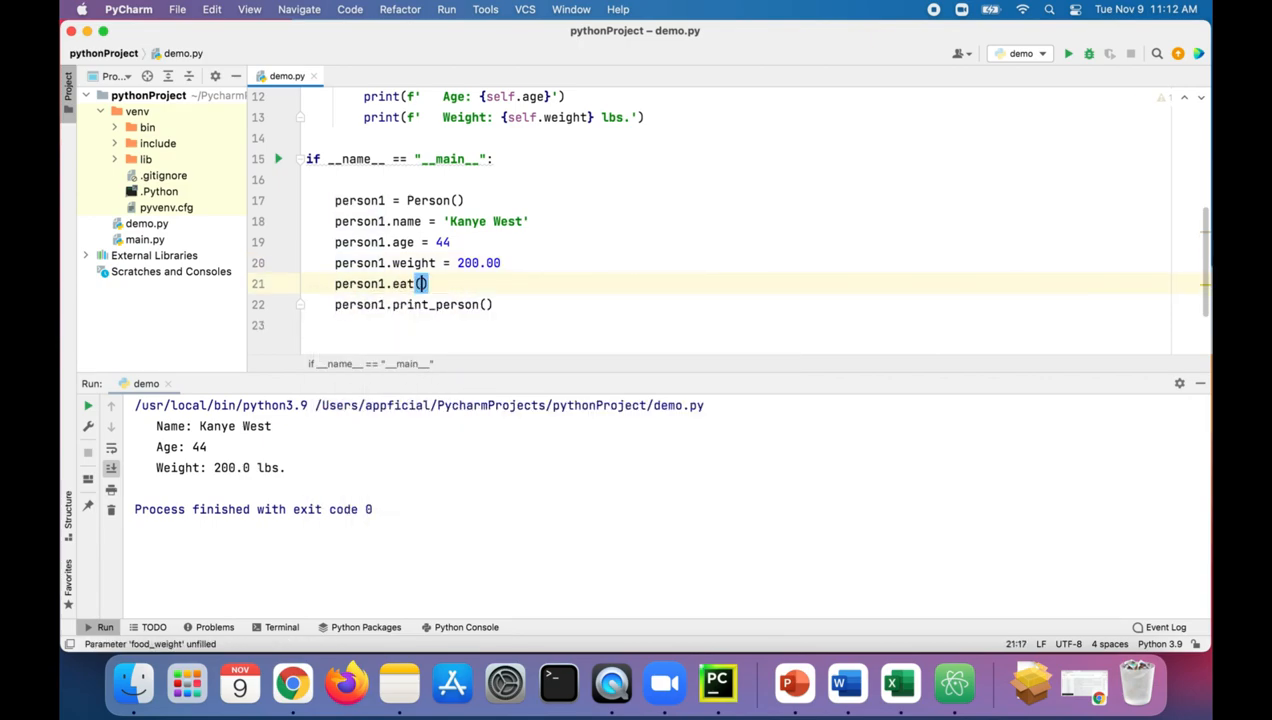
type("2")
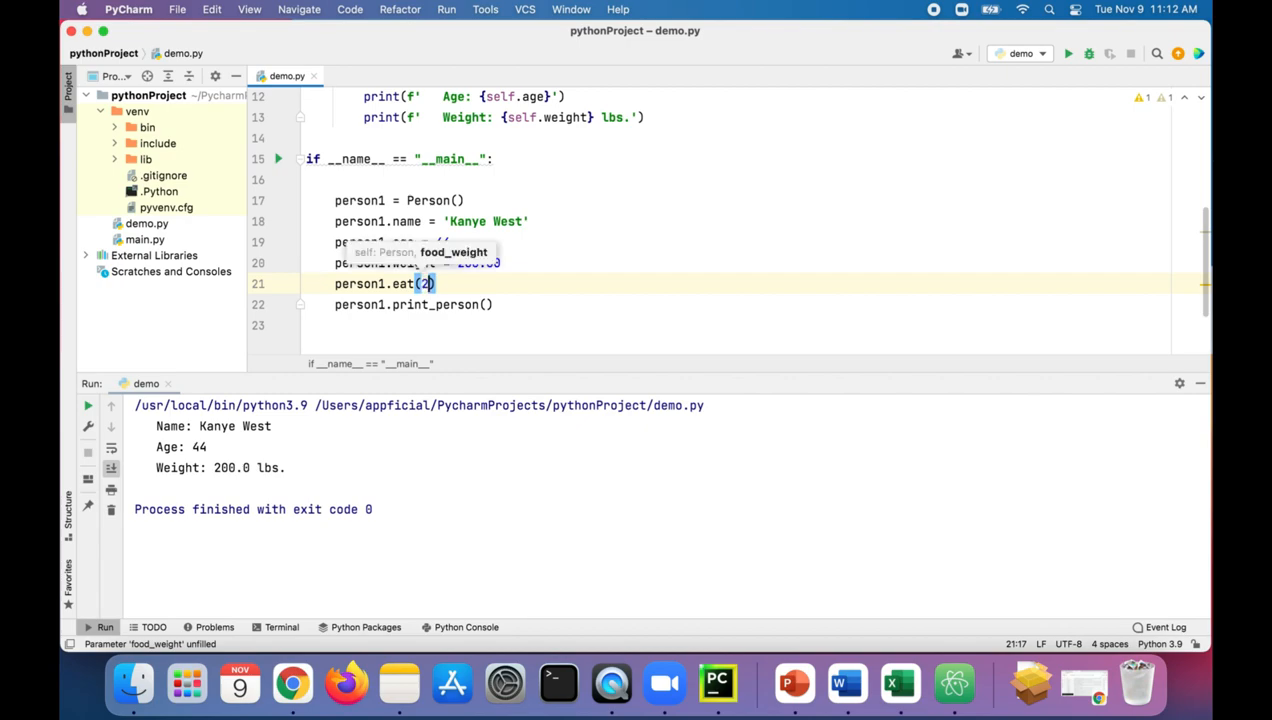
type(".4")
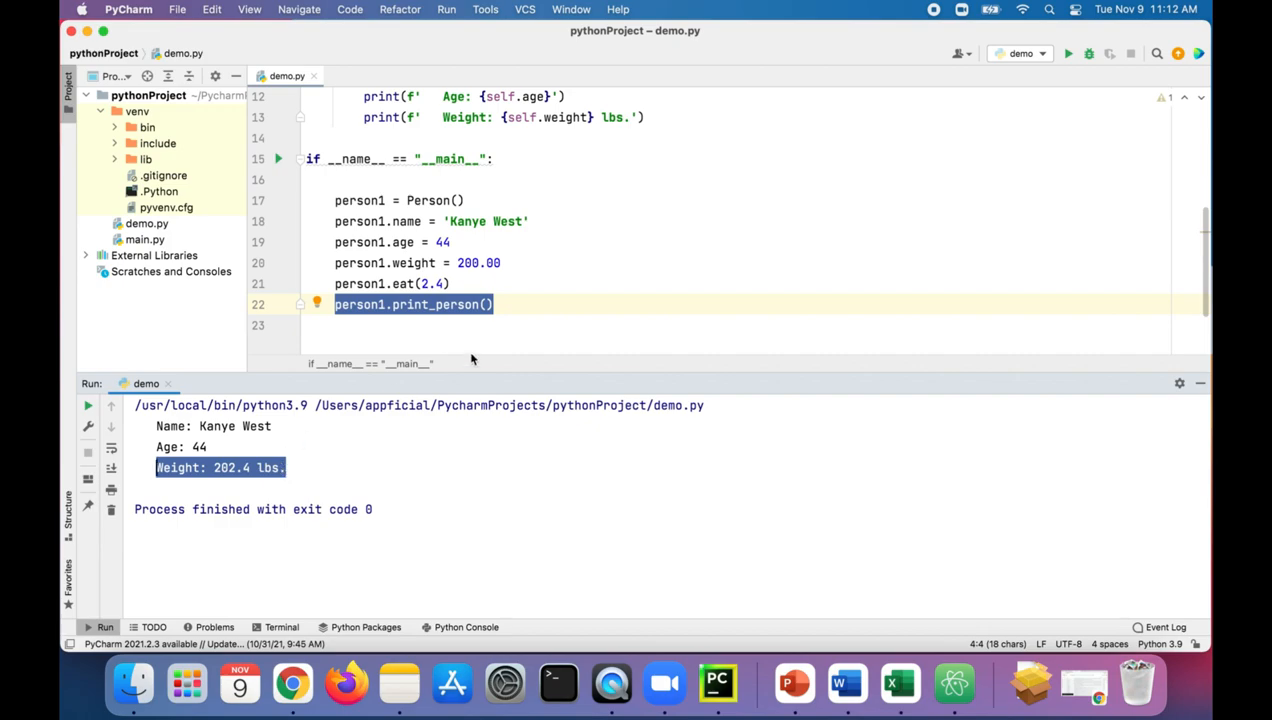
left_click(516, 304)
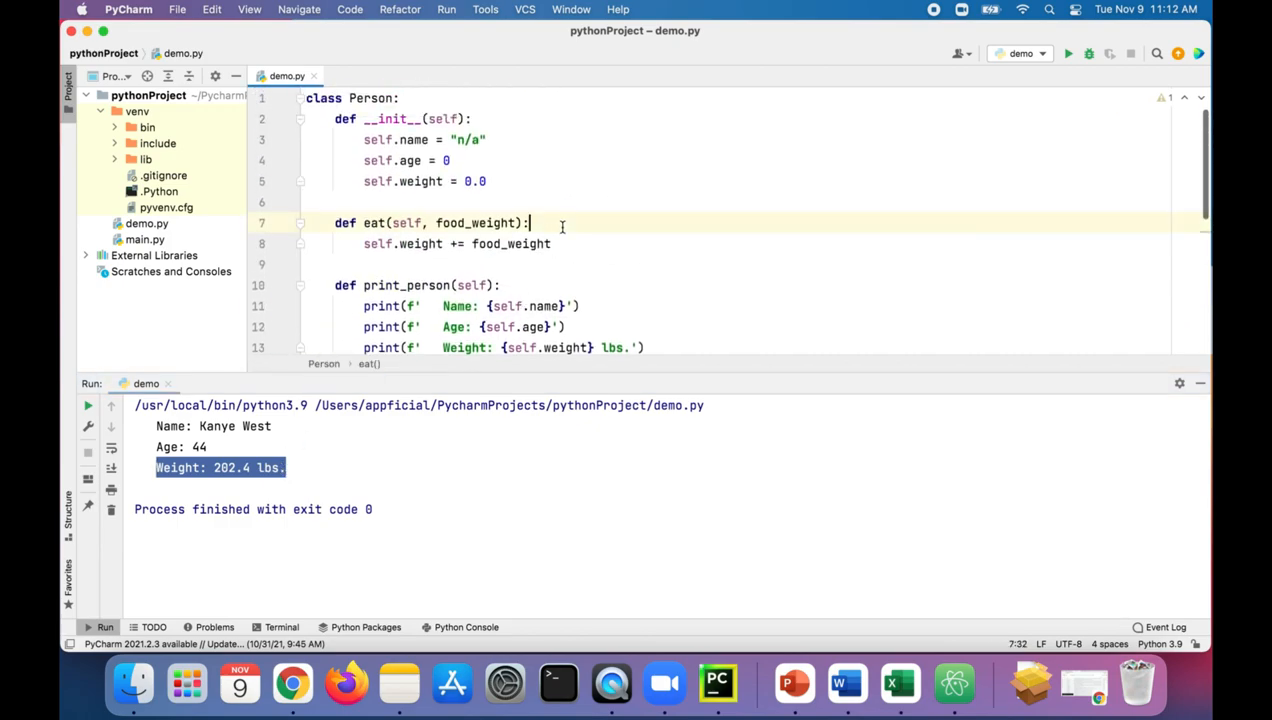
Start eat with print(f"{self.name} ate a sandwich that weighs {food_weight} lbs.").
type("per")
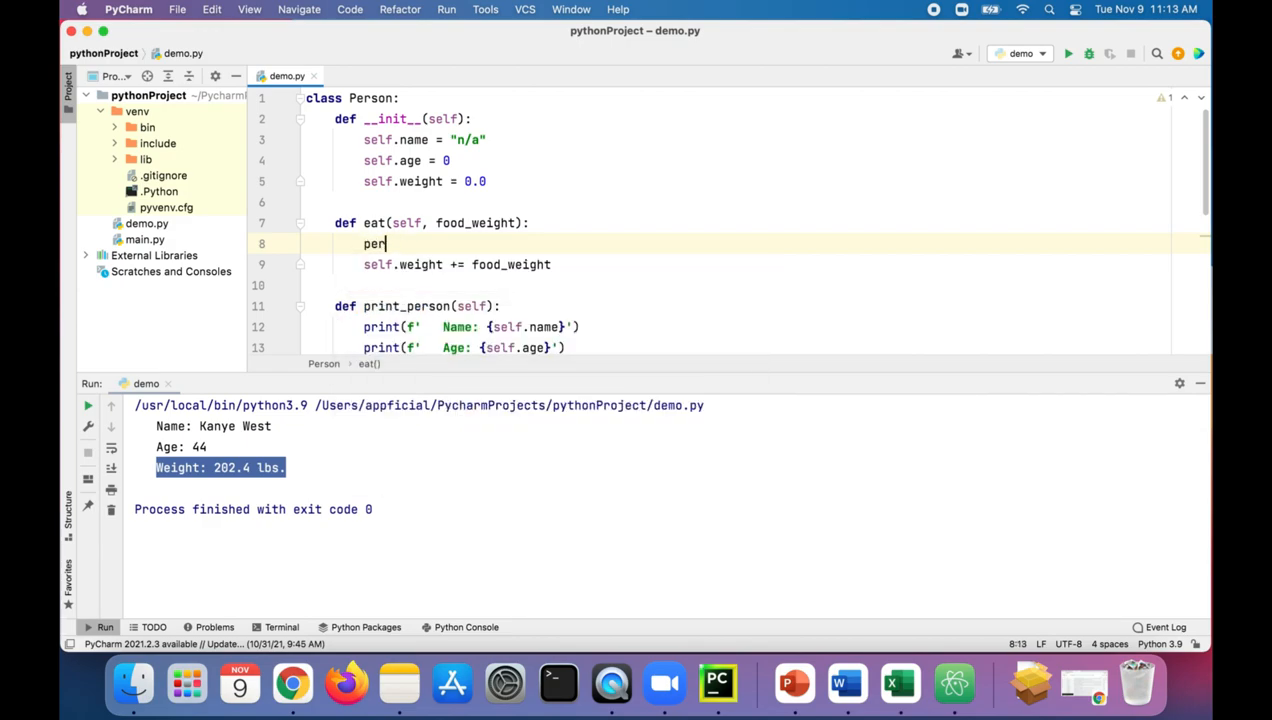
type("print()")
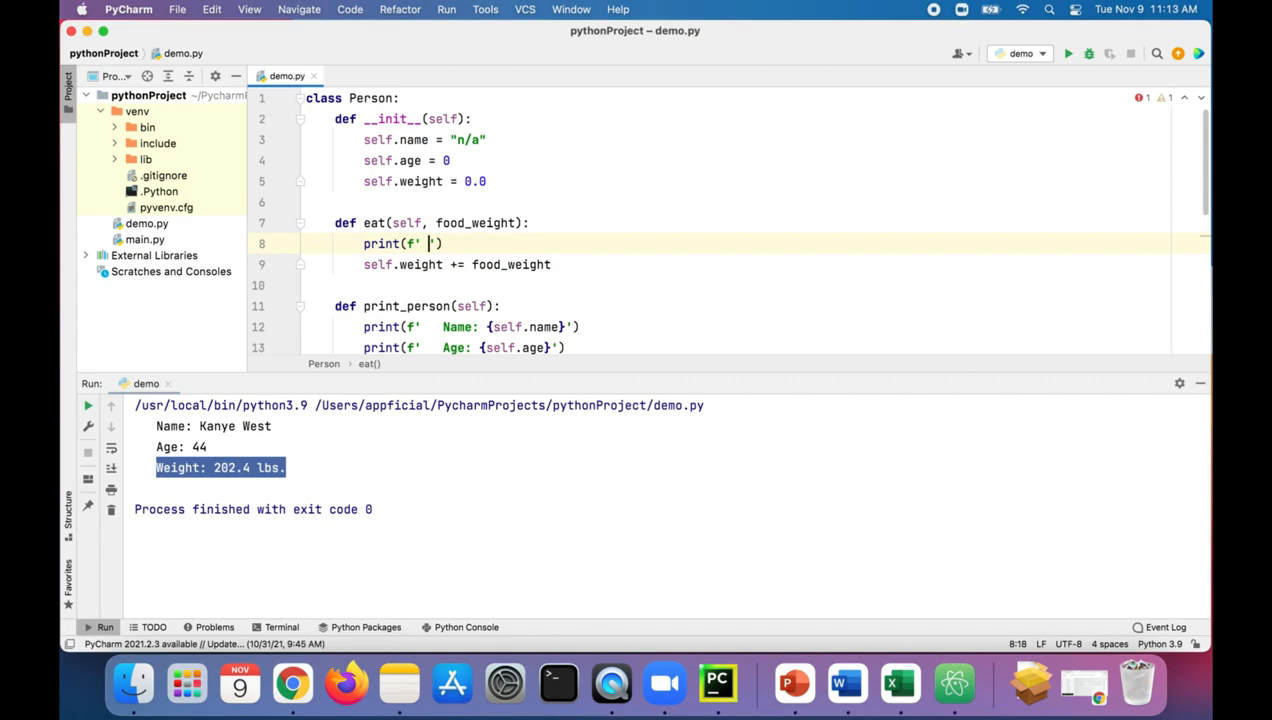
type("{}")
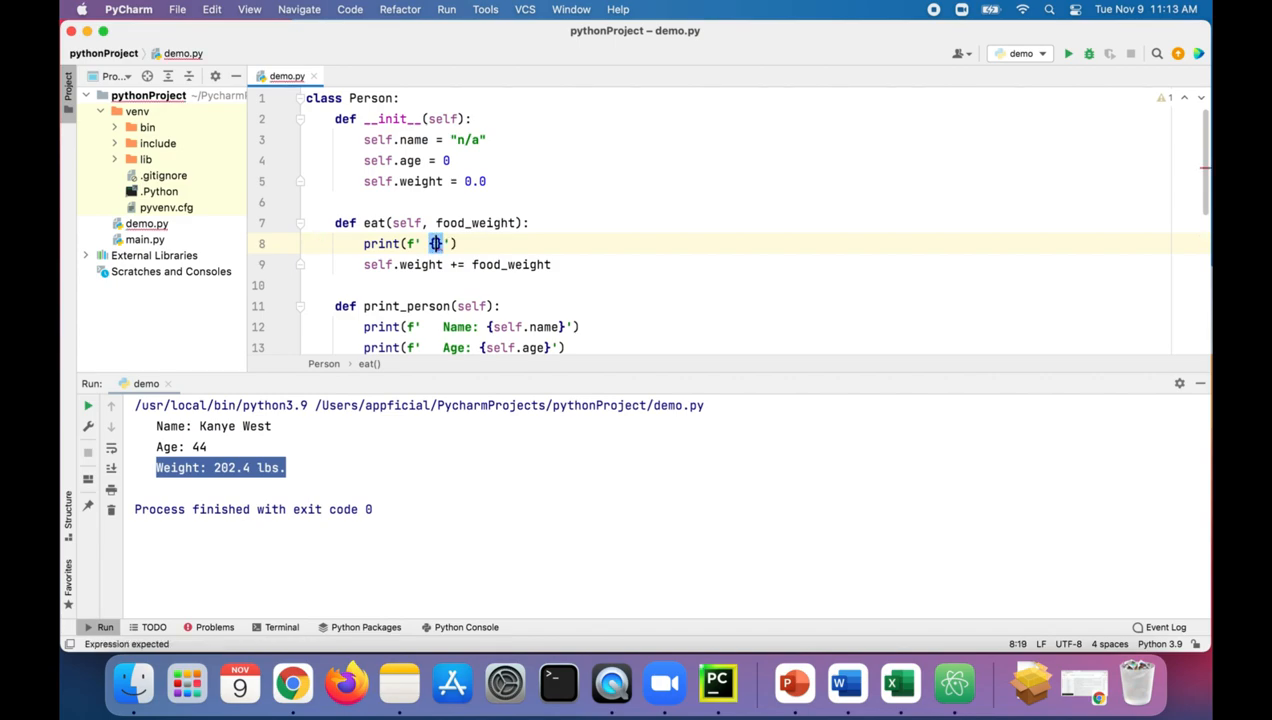
type("n")
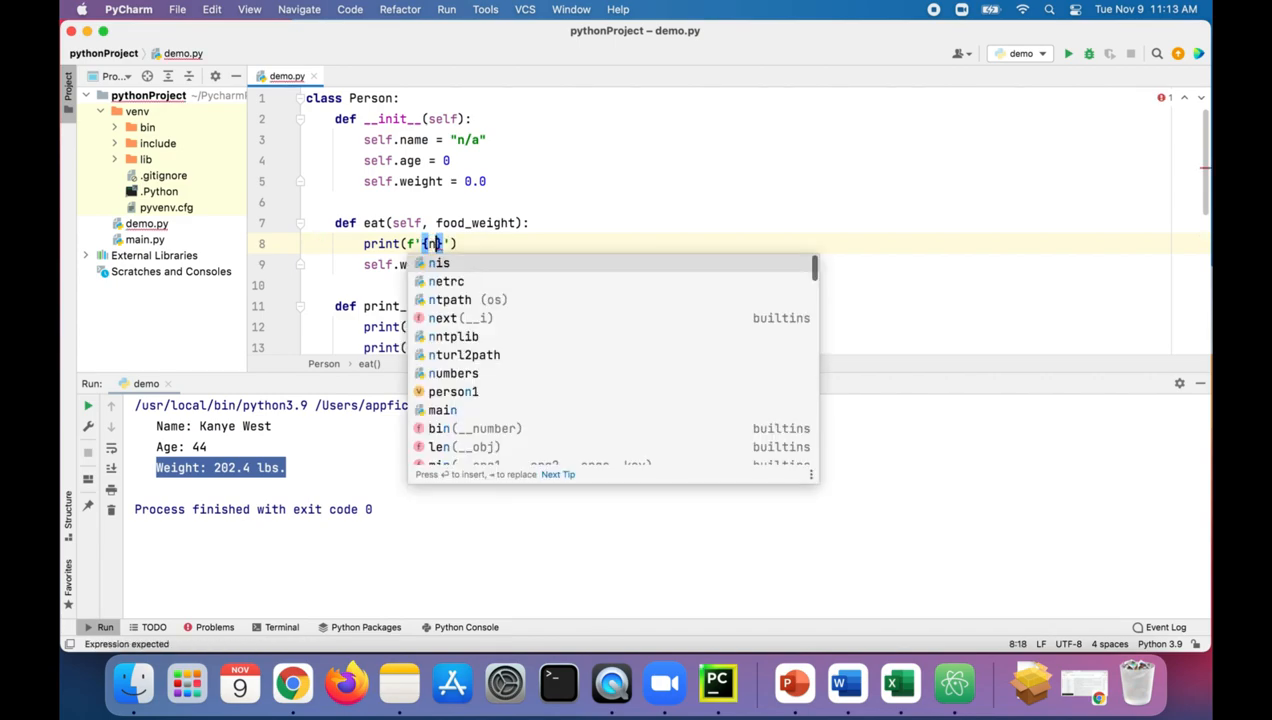
type("self.name")
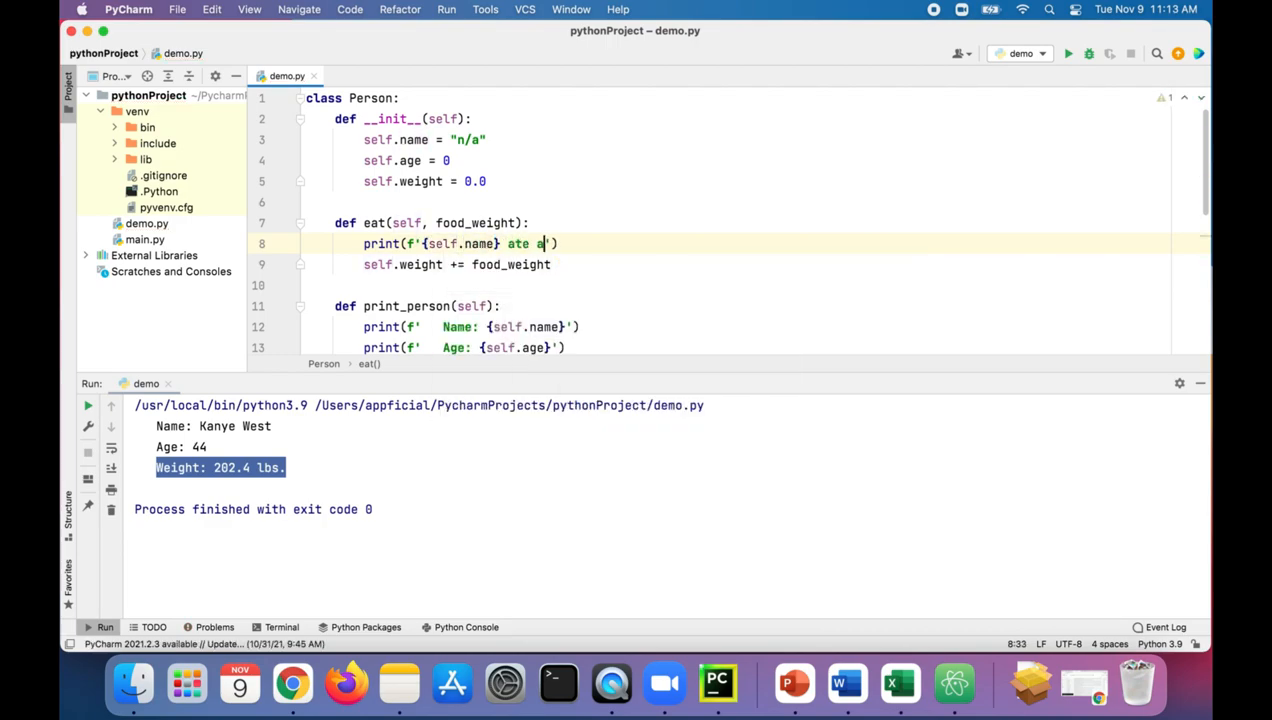
type("sandwich that weighs {f")
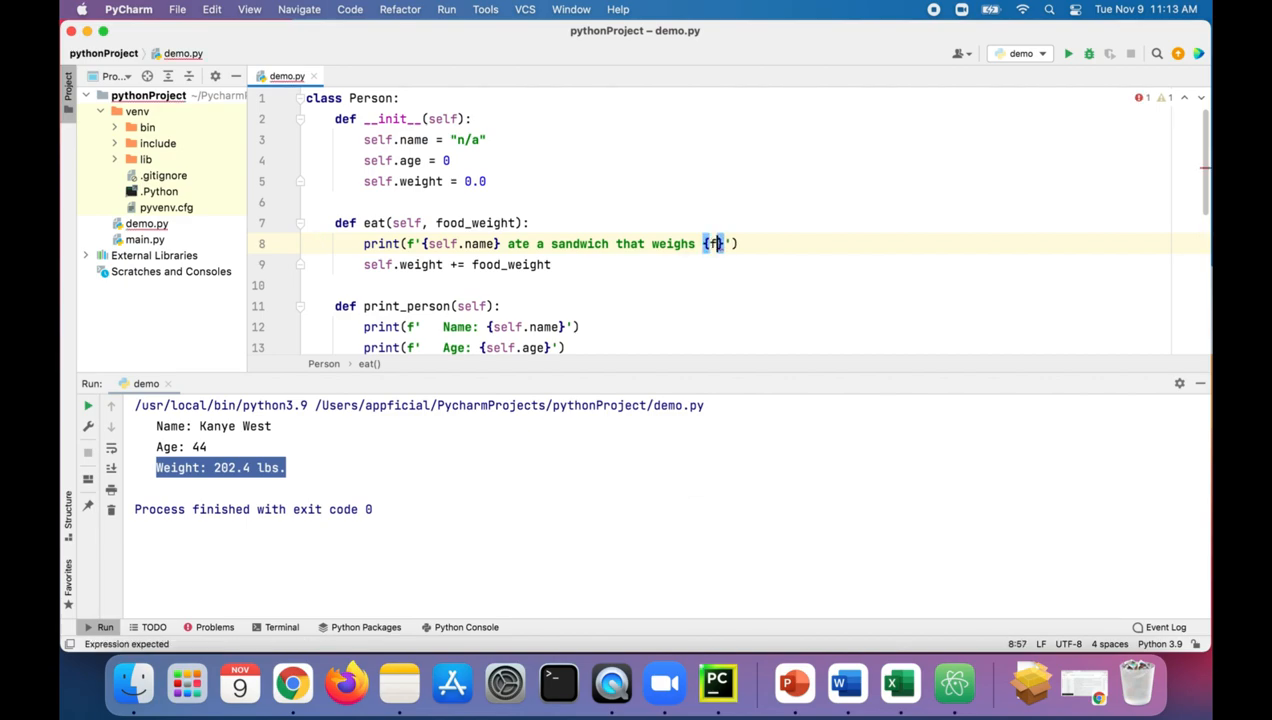
type("ood_weight")
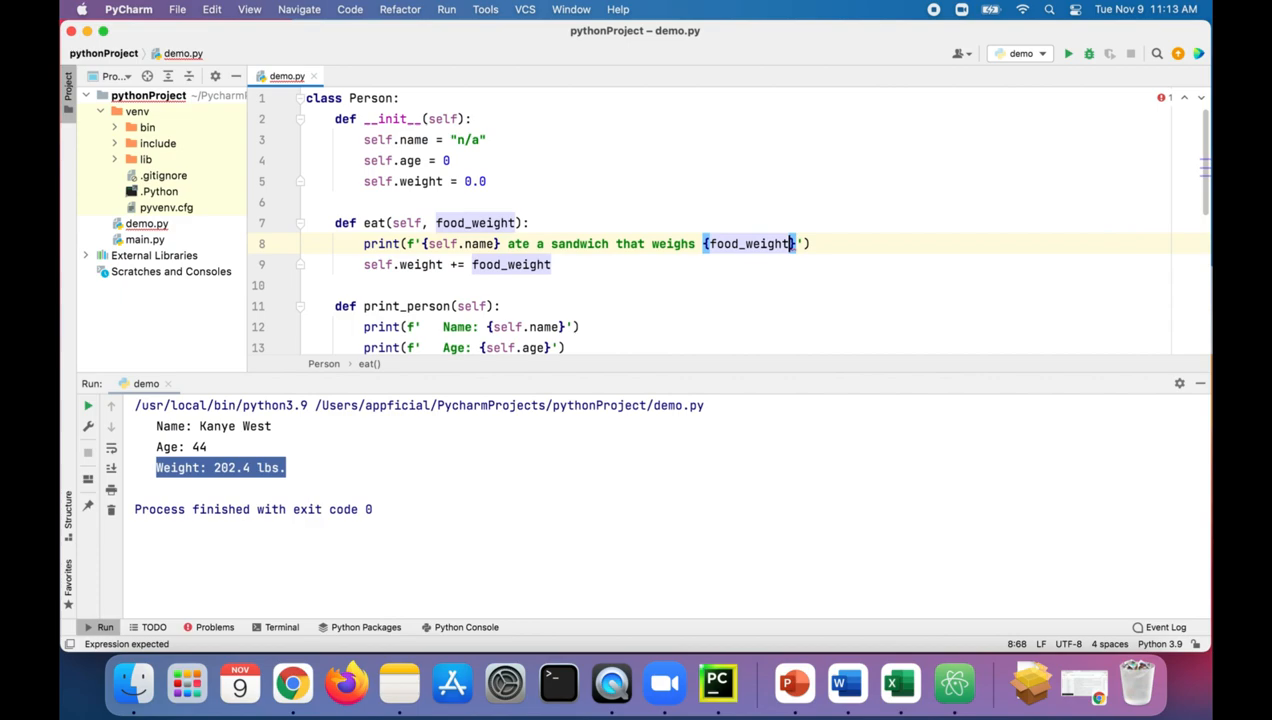
type("lbs.")
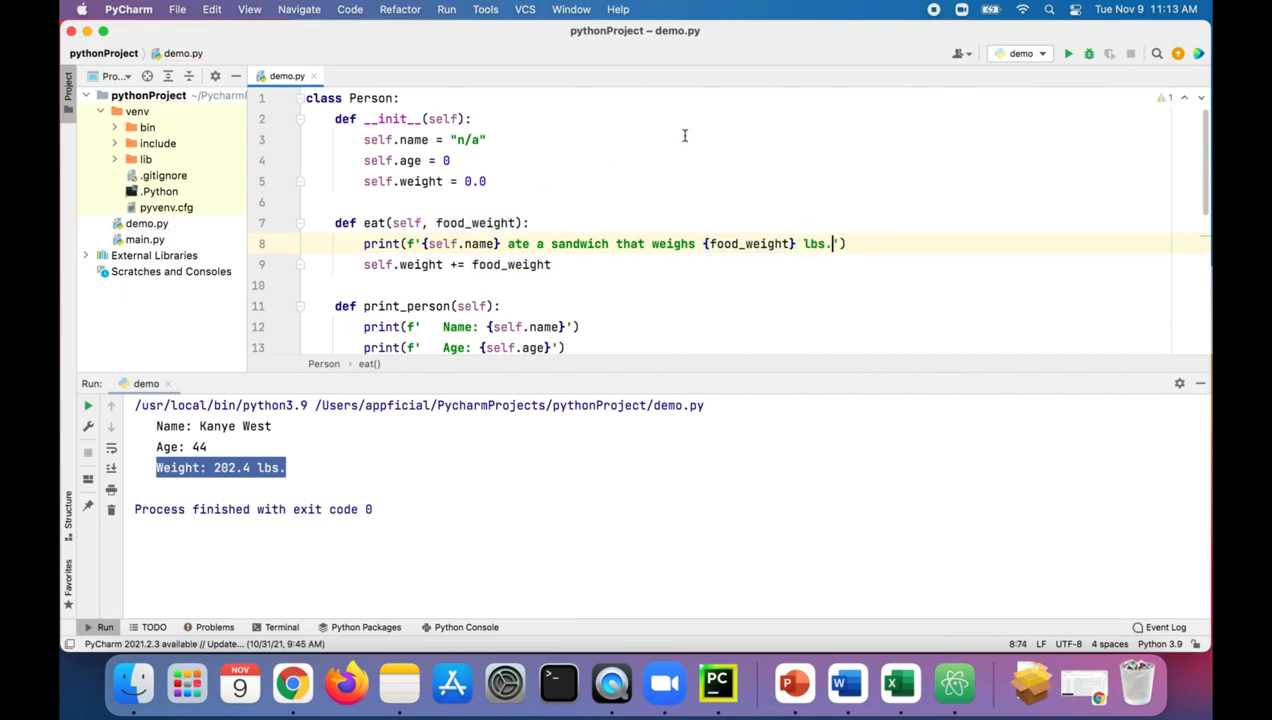
double_click(508, 264)
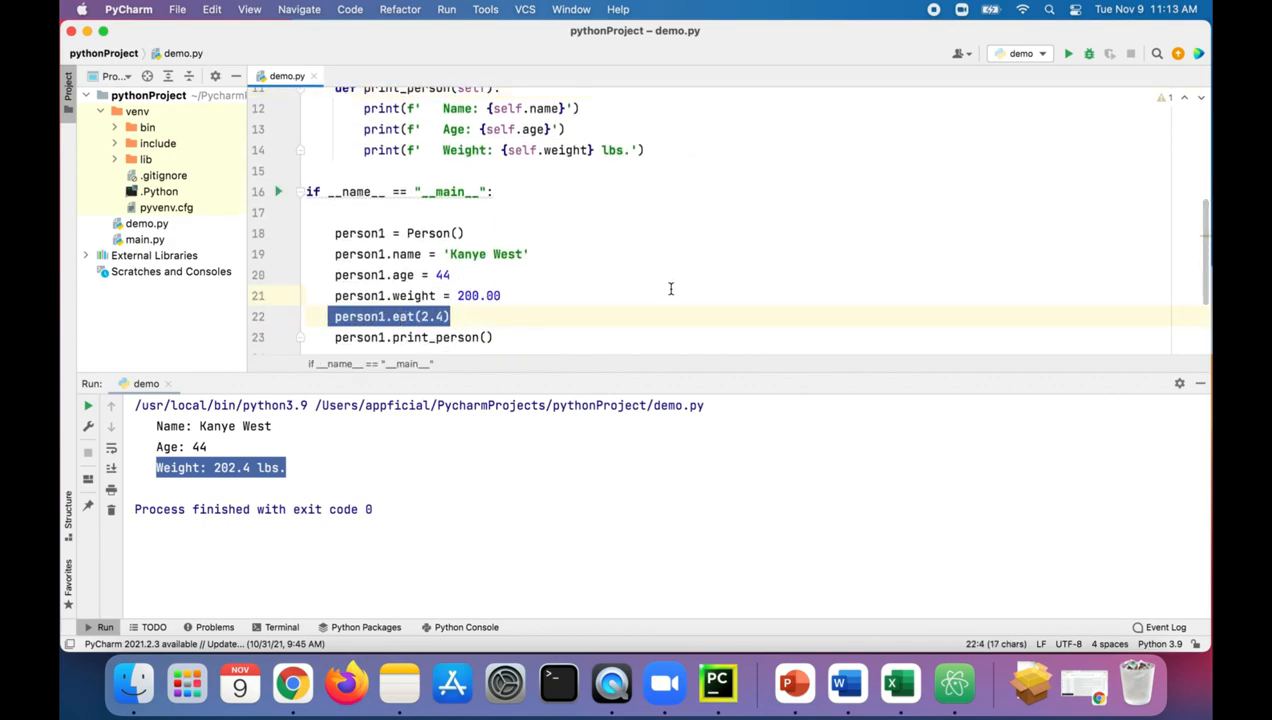
Run demo.py and highlight the output showing 200.0 lbs, the sandwich message, then 202.4 lbs.
left_click(1066, 54)
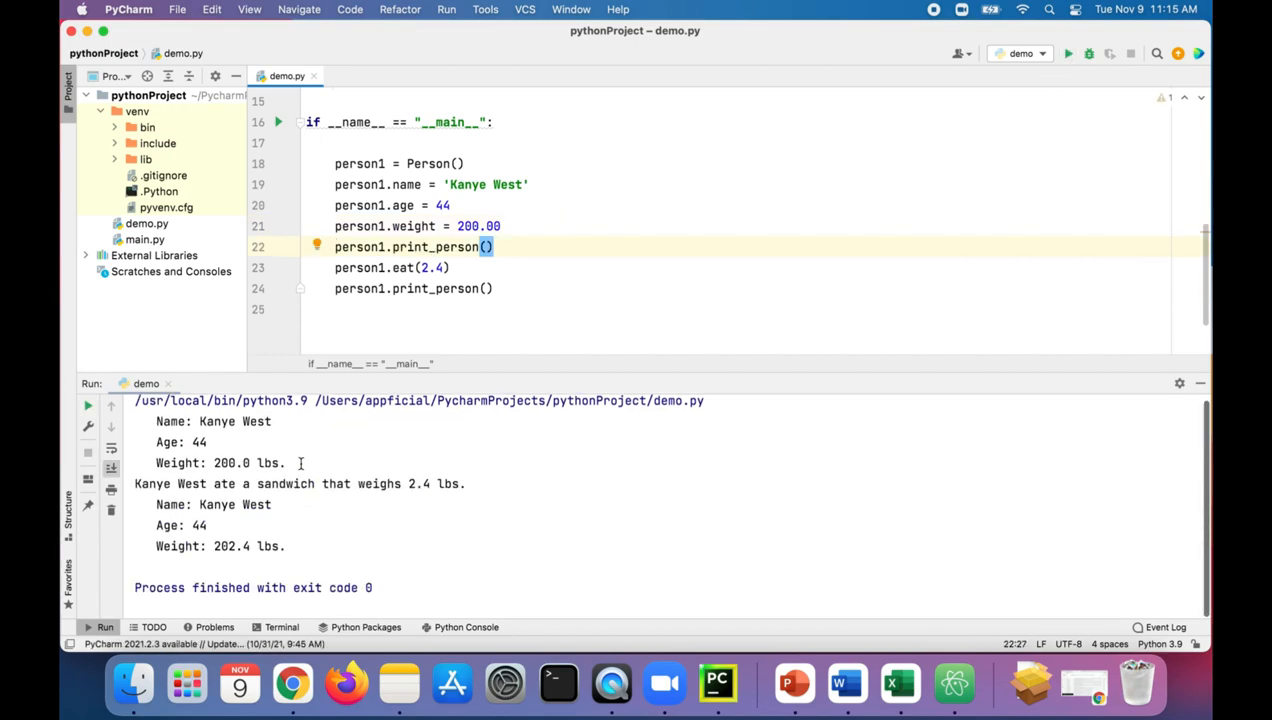
left_click_drag(322, 482, 464, 482)
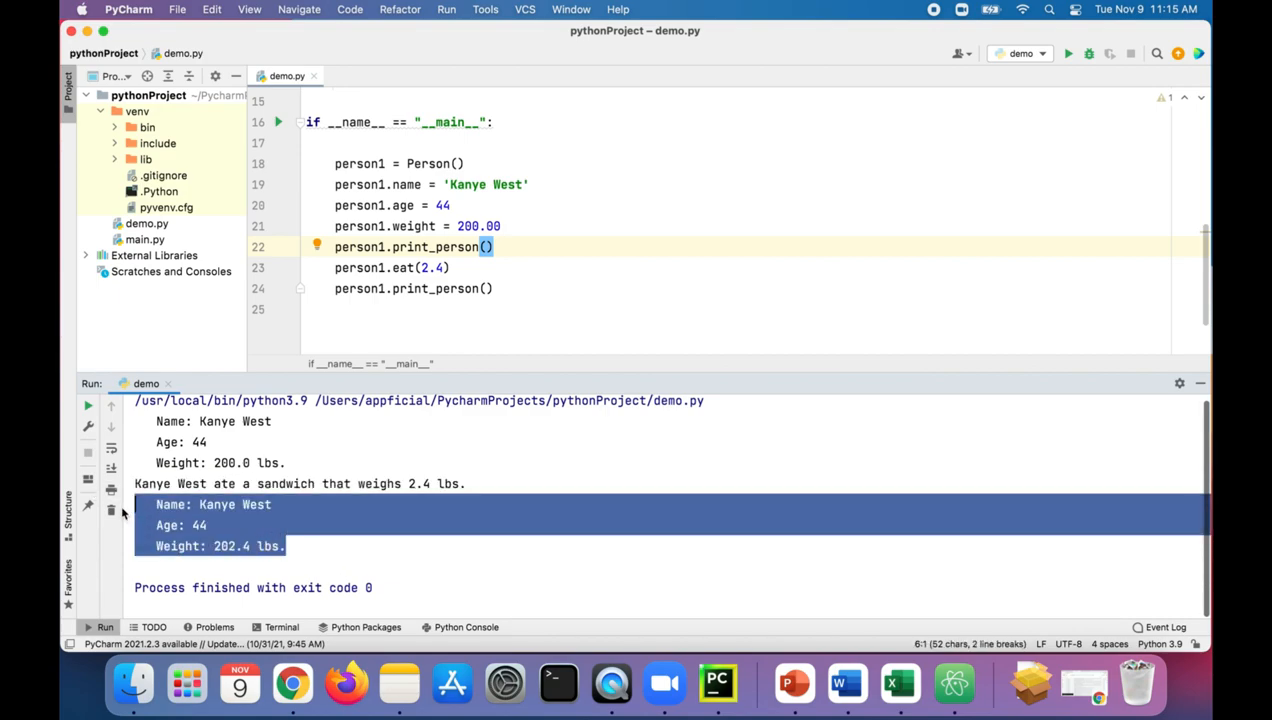
left_click(510, 288)
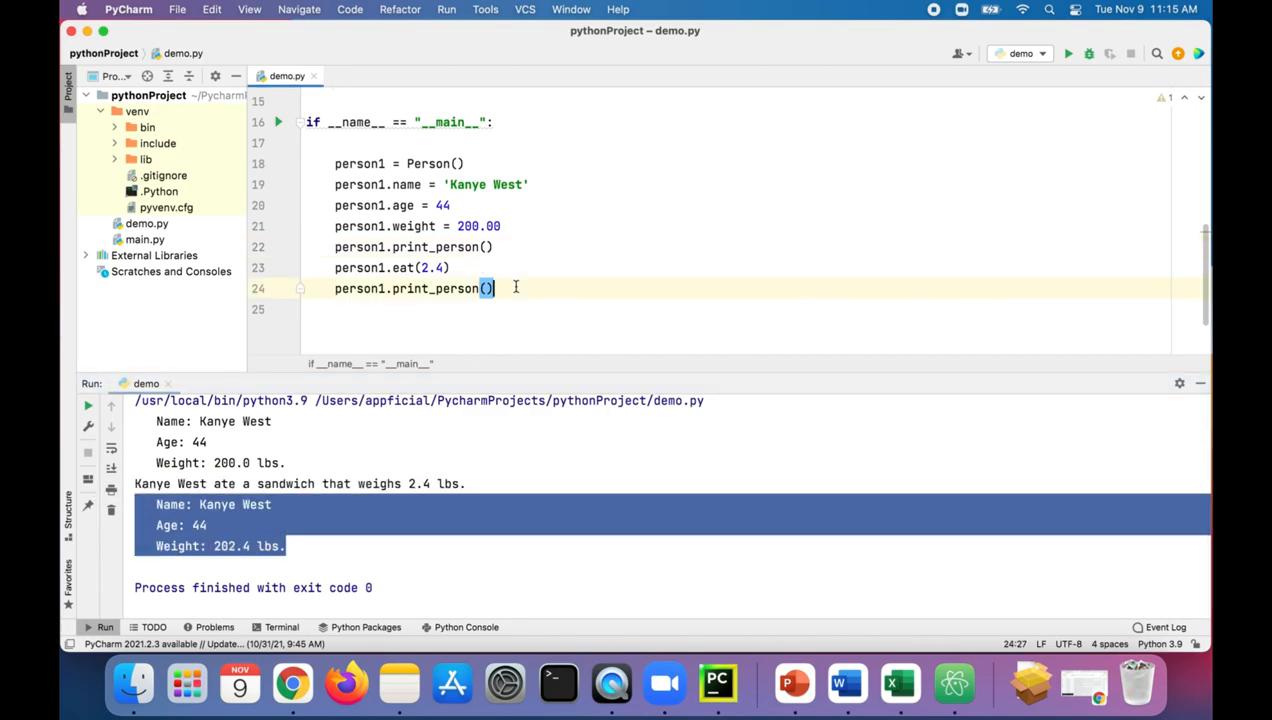